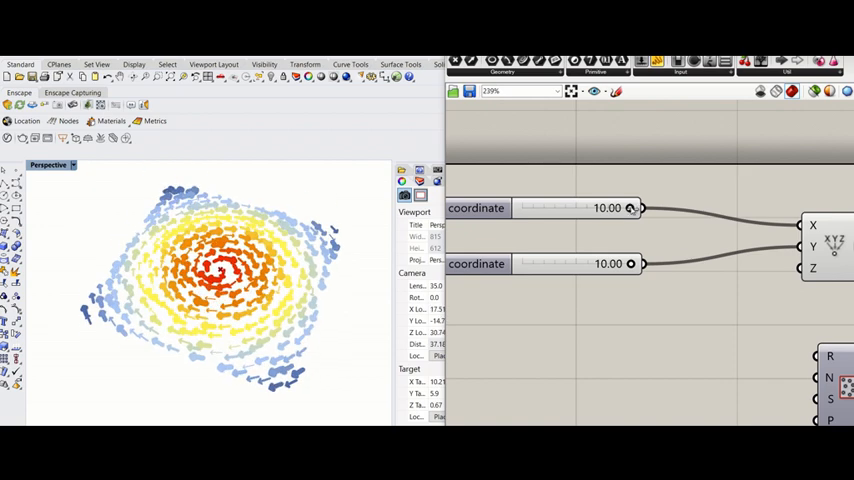
Step: Preview the finished swirling arrow field, then start a new empty Grasshopper document
left_click_drag(630, 264, 564, 264)
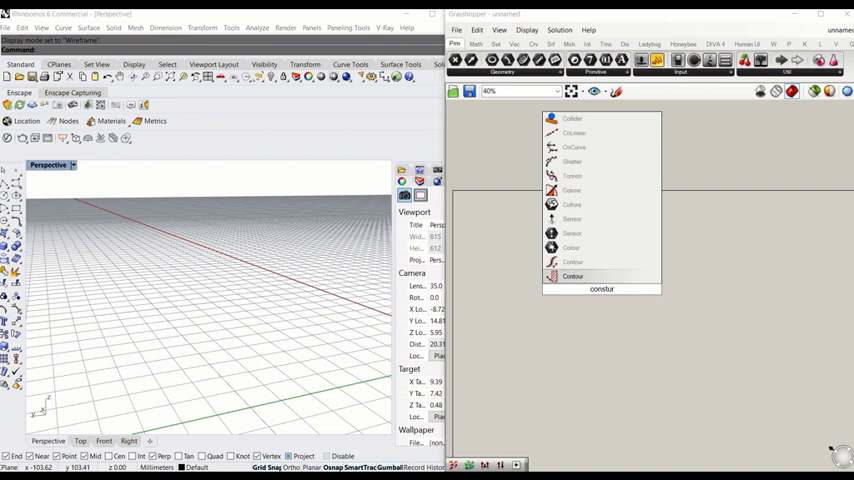
Step: Place a Construct Point component and begin adding a number slider for its X and Y inputs
type("construct poi")
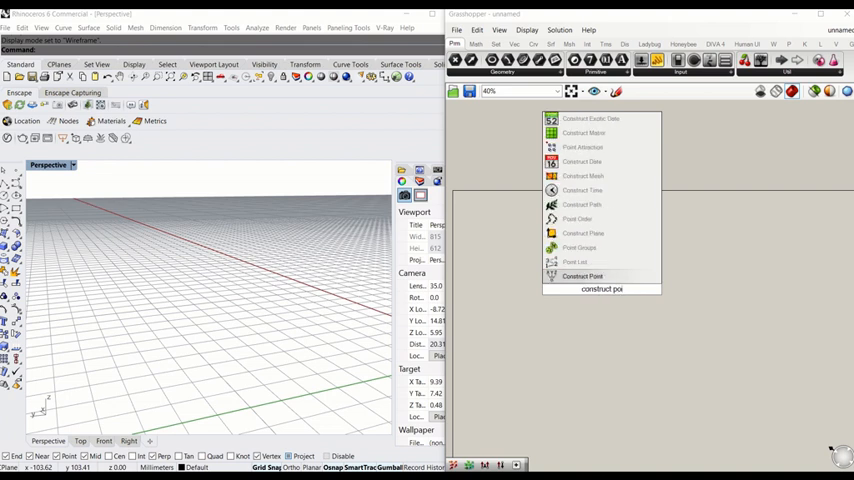
mouse_move(584, 276)
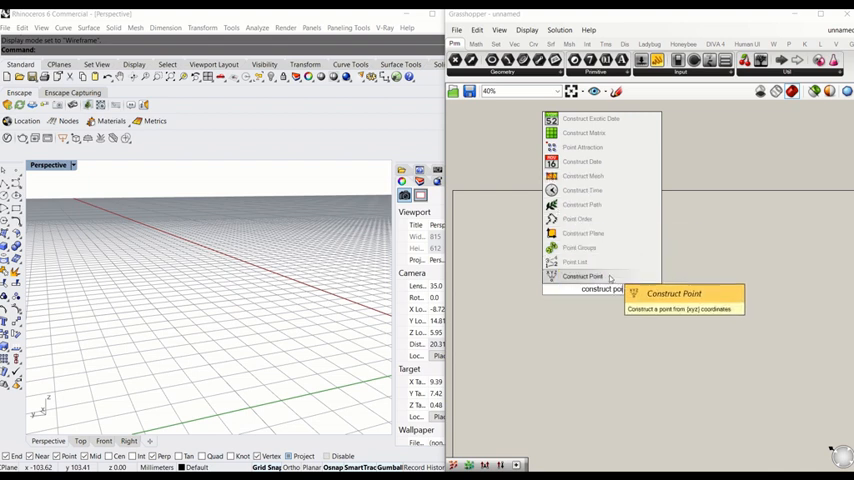
left_click(582, 276)
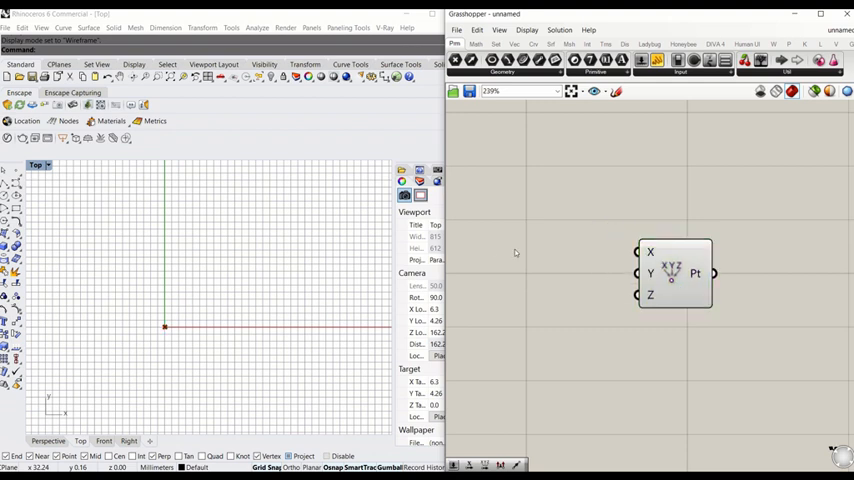
double_click(516, 256)
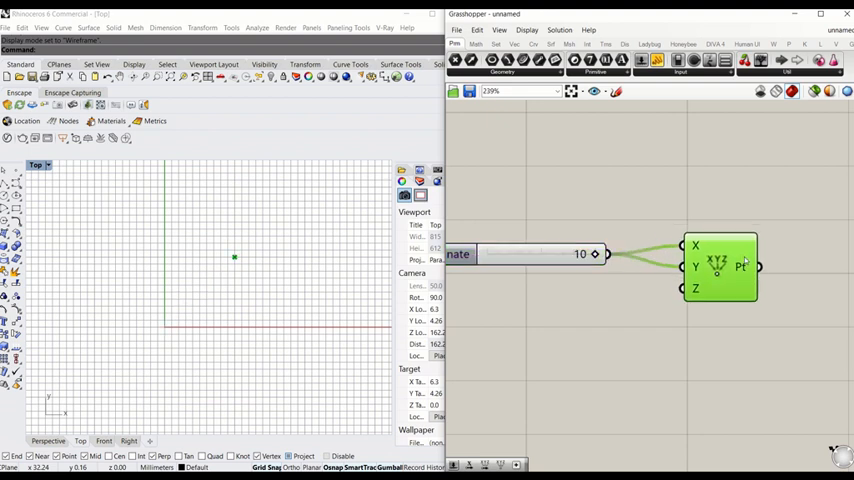
Step: Place a Populate 2D component via search 'po' and reposition it to the right on the canvas
double_click(638, 384)
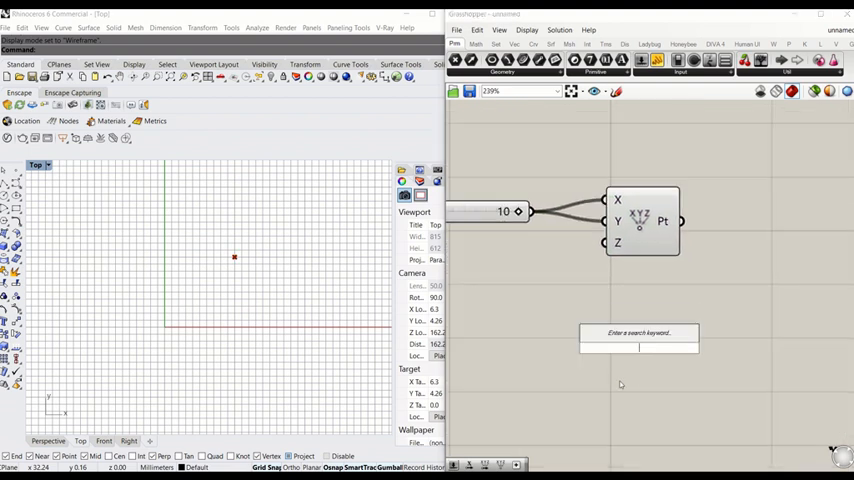
mouse_move(600, 396)
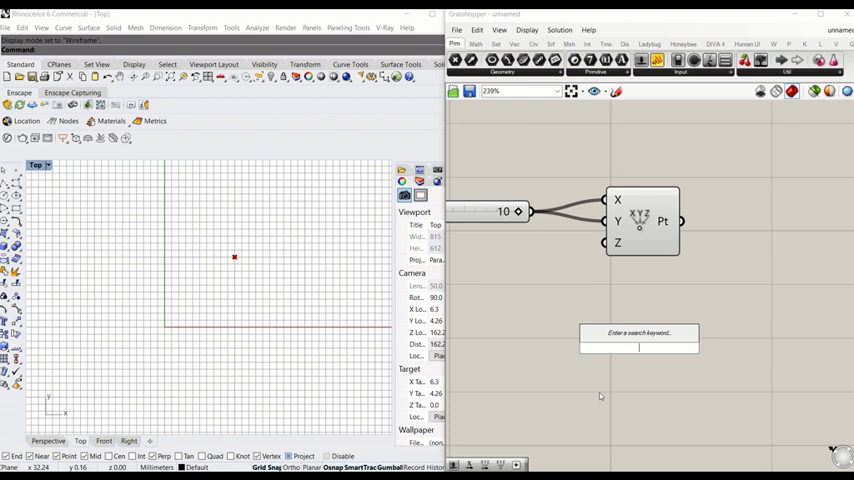
type("po")
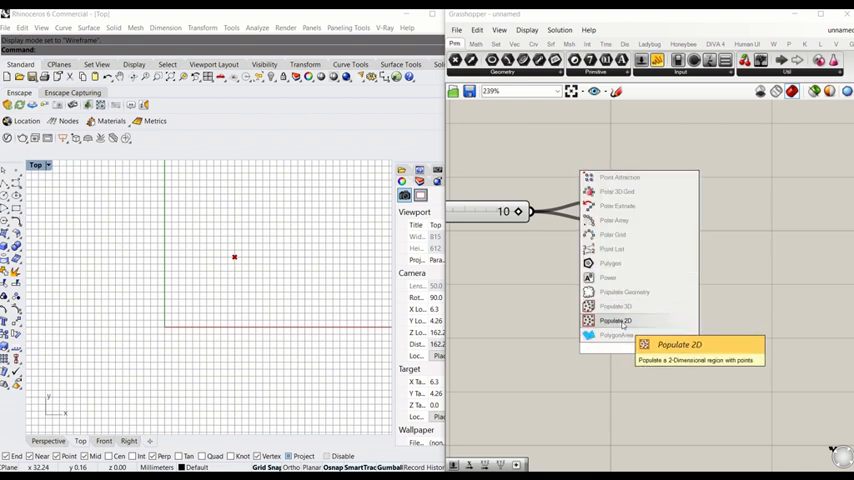
left_click(616, 320)
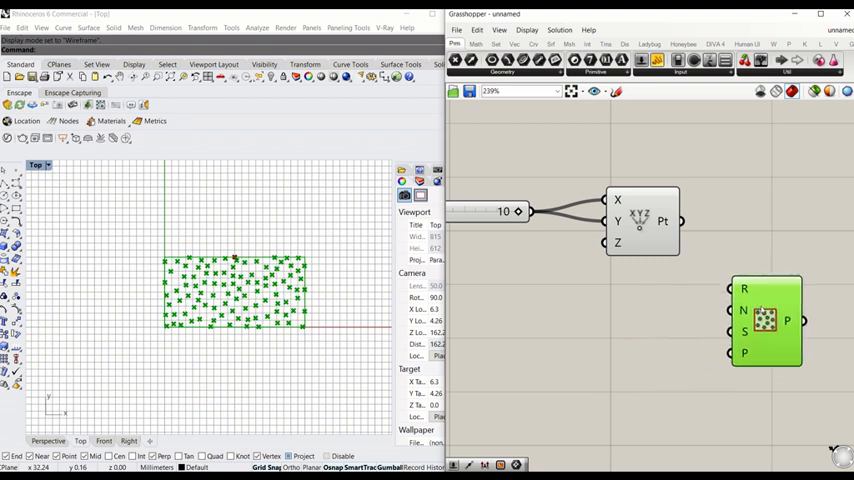
left_click_drag(768, 320, 792, 316)
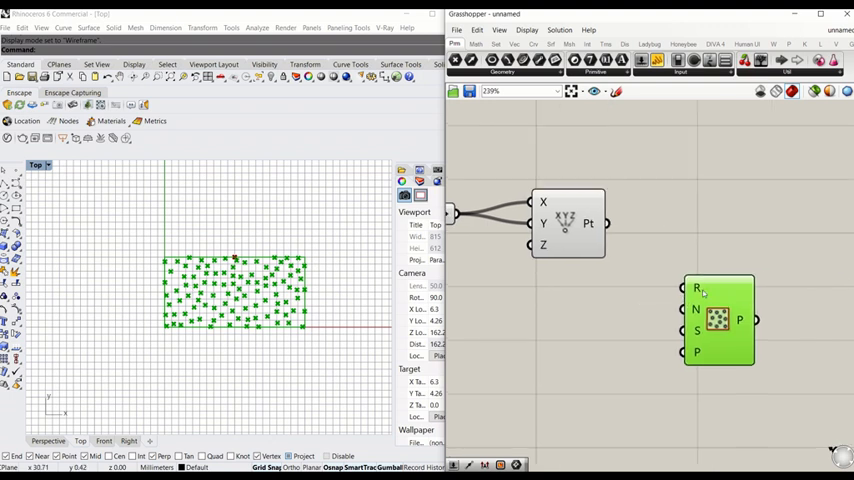
mouse_move(708, 300)
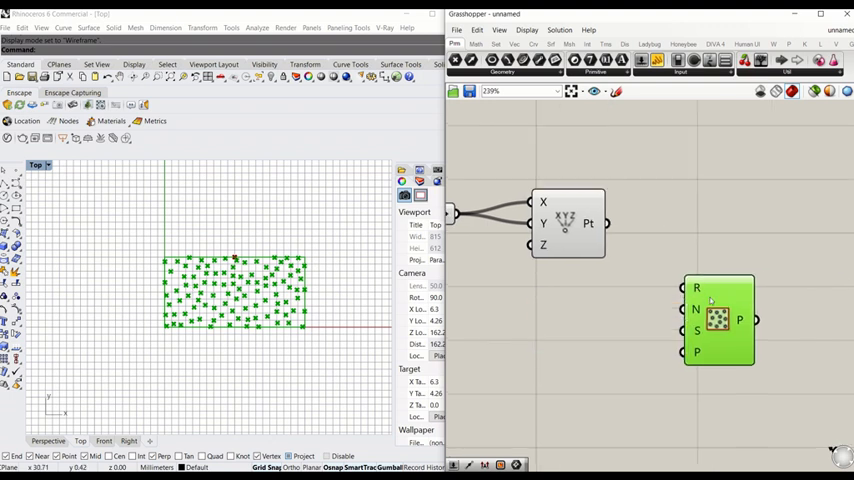
left_click_drag(718, 320, 772, 330)
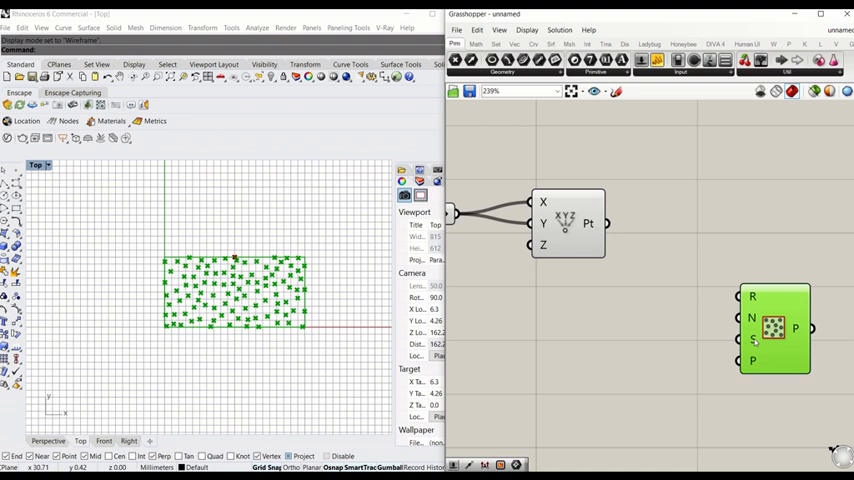
left_click(630, 350)
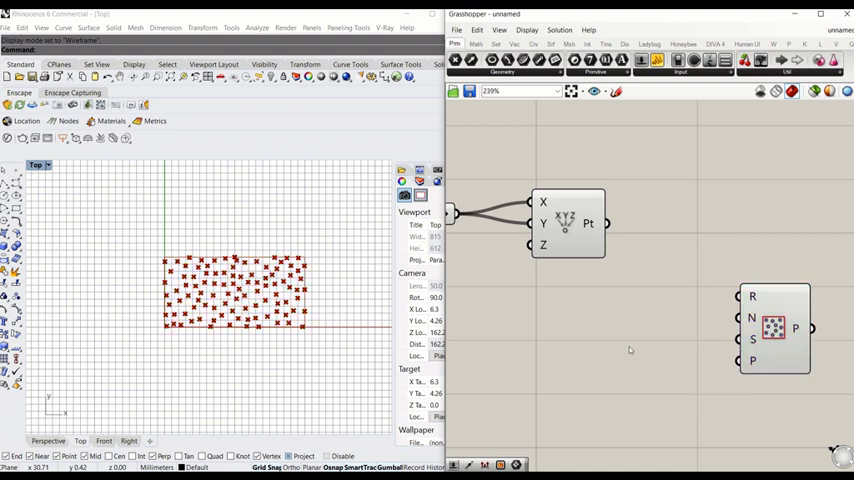
Step: Place a Rectangle component via search 'rec'
double_click(630, 348)
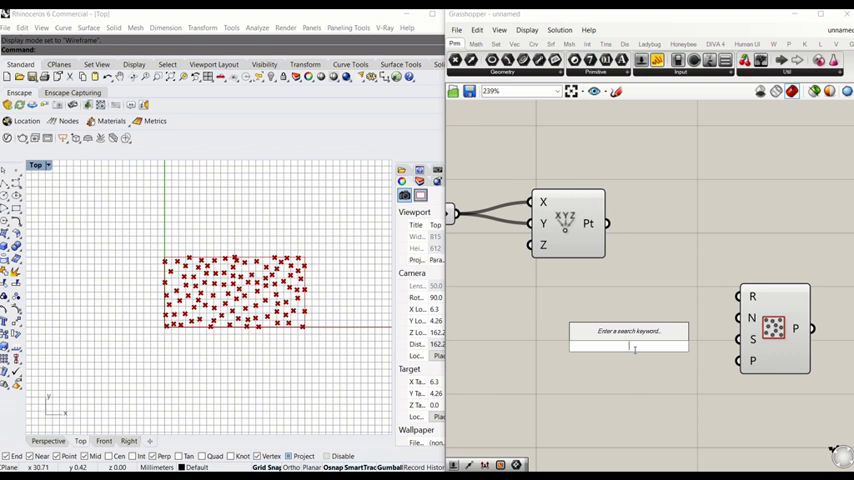
type("ref")
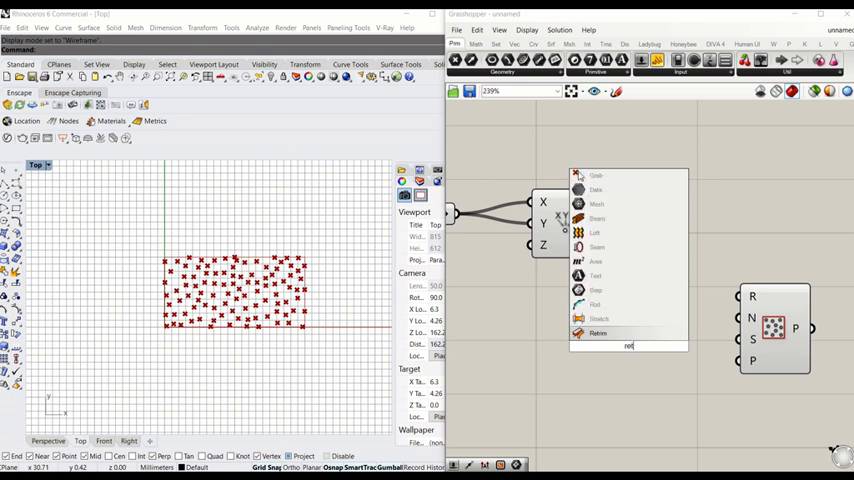
type("rec")
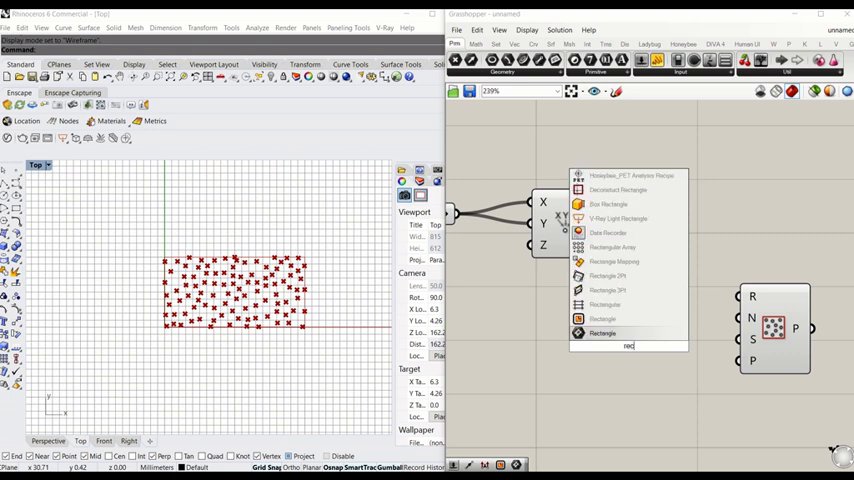
left_click(602, 332)
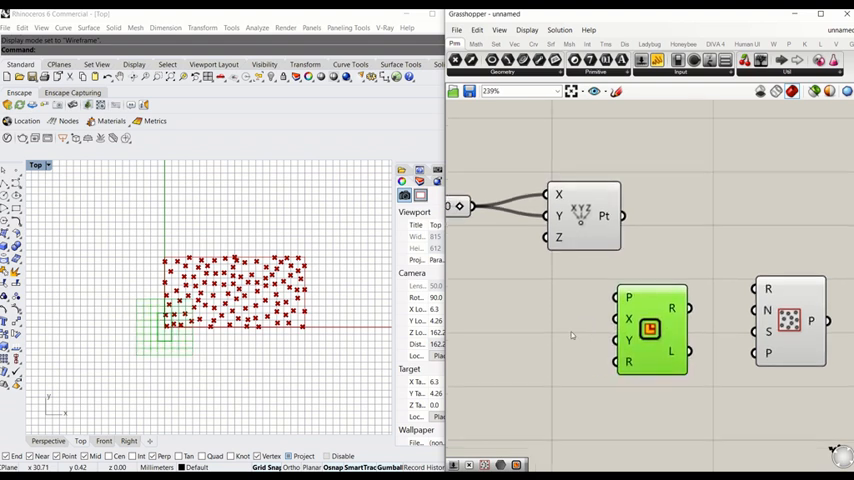
mouse_move(570, 332)
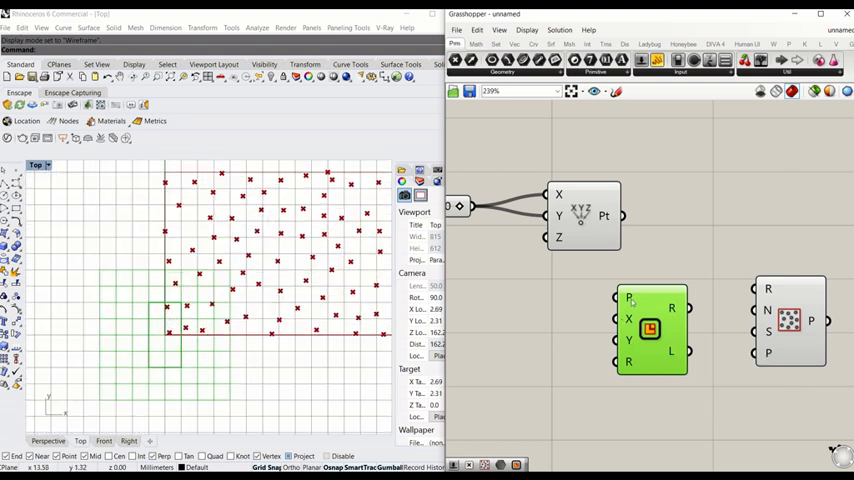
mouse_move(652, 320)
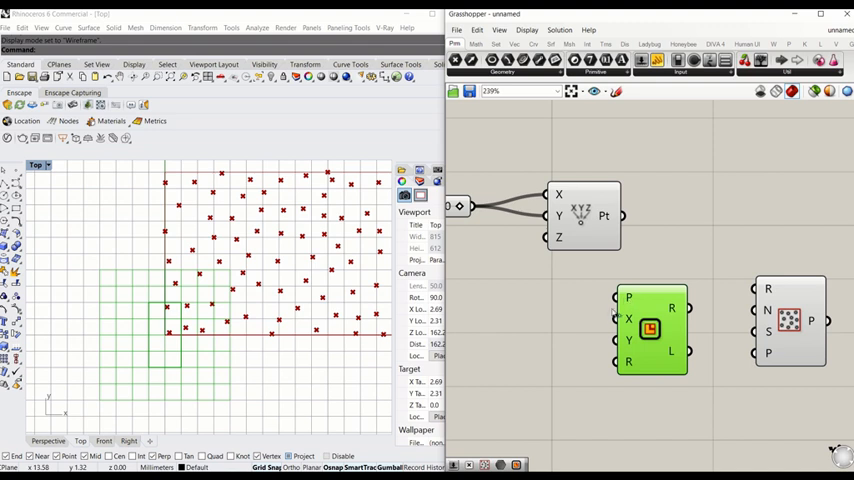
Step: Add a Number Slider to size the rectangle at 20
double_click(652, 330)
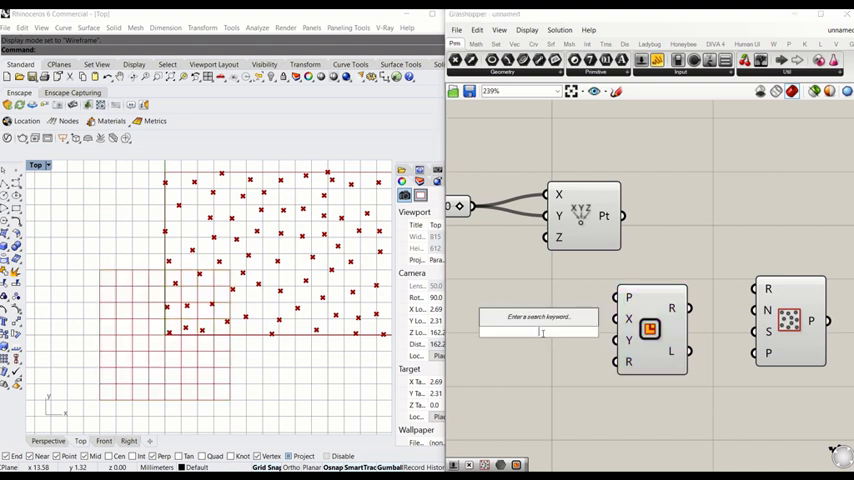
type("slider")
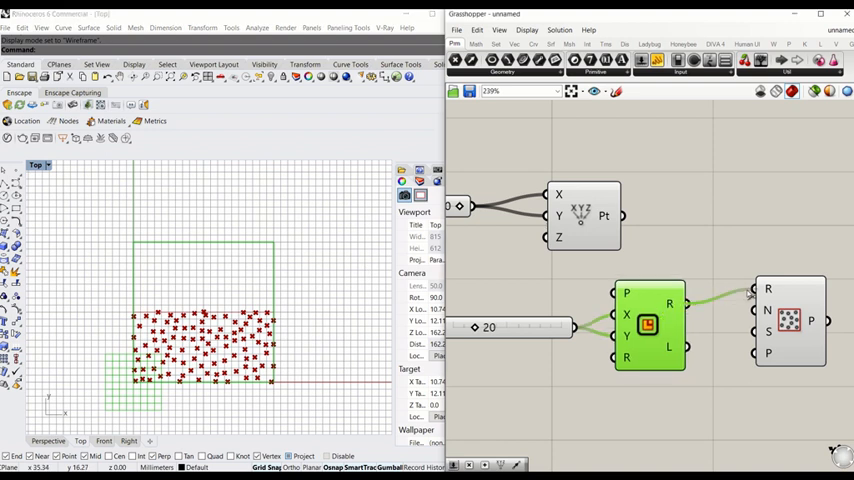
Step: Add a Count number slider for Populate 2D and settle its value at 100 points
left_click(790, 328)
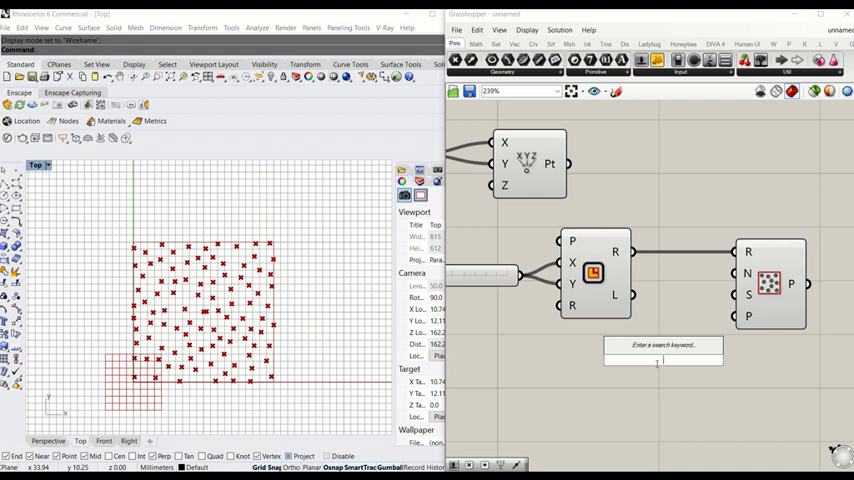
type("Number Slider")
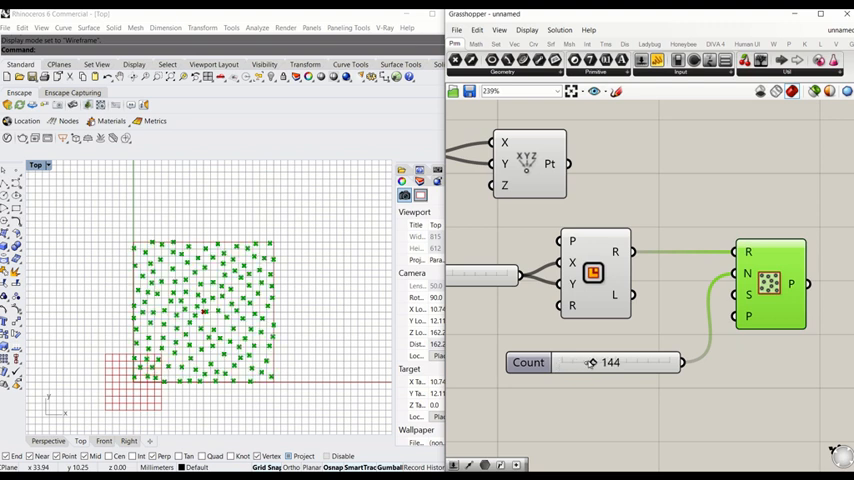
left_click_drag(596, 362, 676, 362)
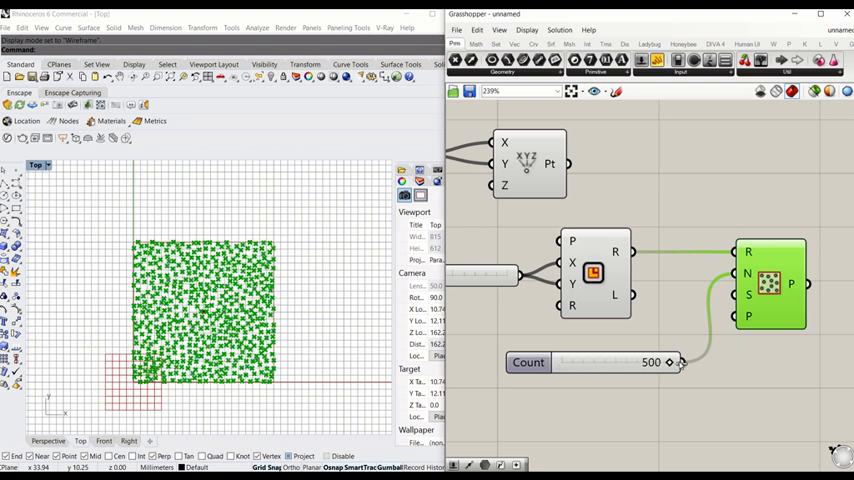
left_click_drag(650, 362, 588, 362)
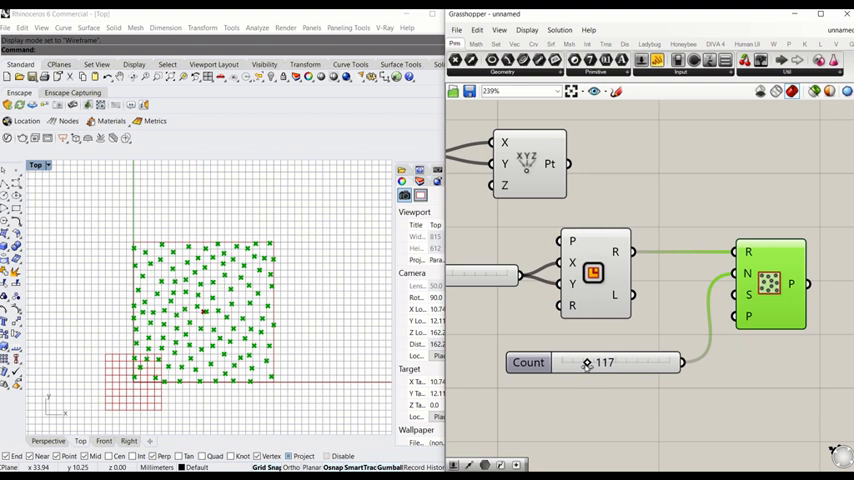
left_click_drag(600, 364, 586, 364)
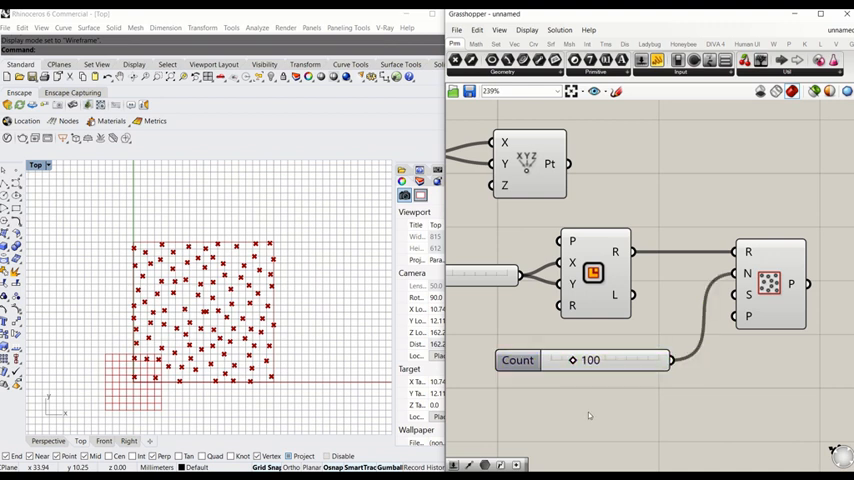
left_click(776, 284)
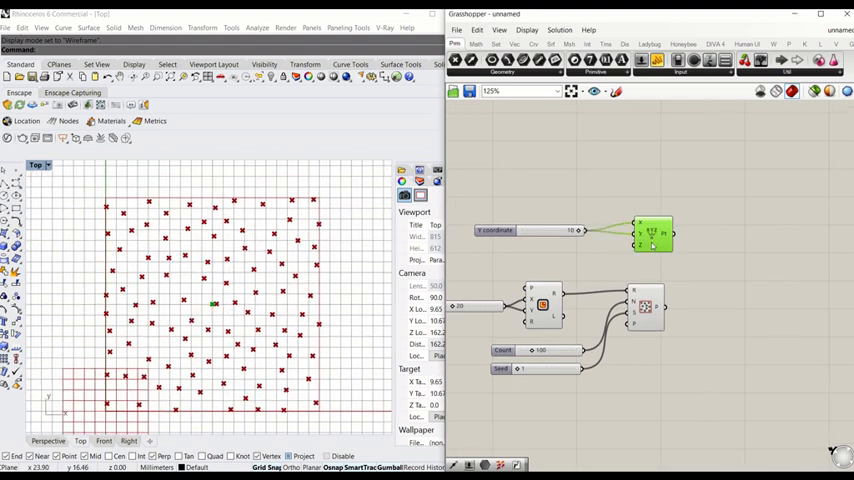
Step: Place a Vector 2Pt component and feed the scattered random points into it
double_click(652, 234)
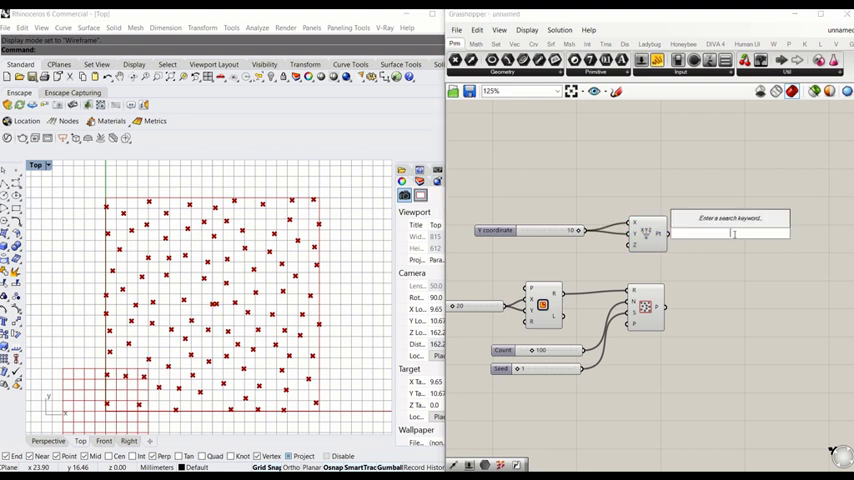
type("vector")
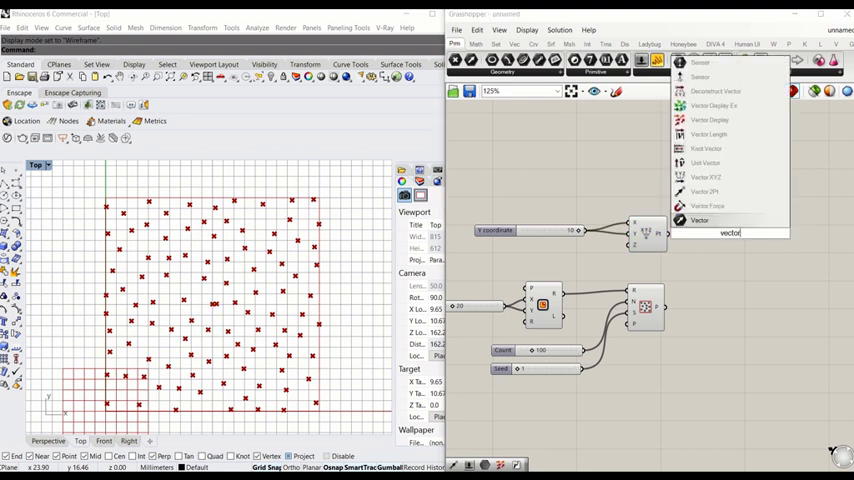
left_click(700, 220)
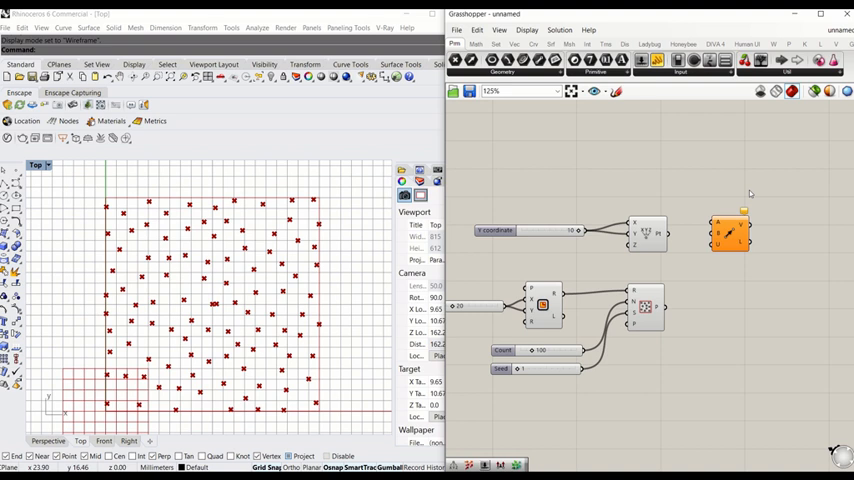
left_click(728, 232)
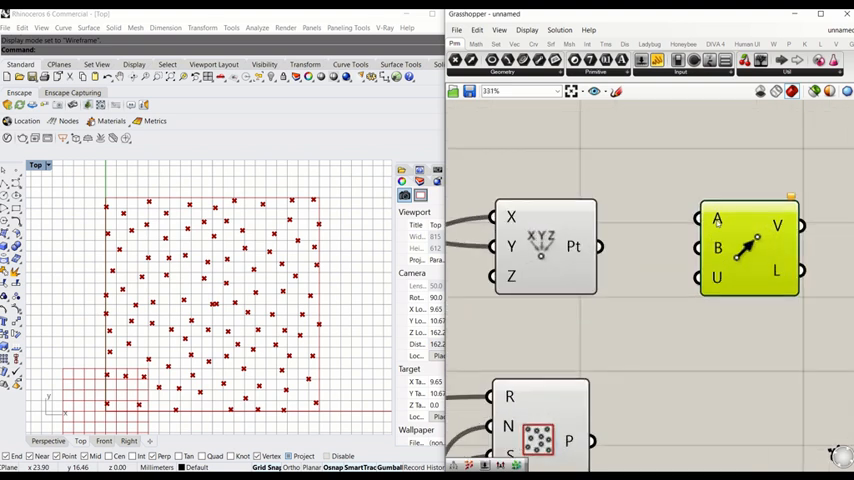
mouse_move(680, 228)
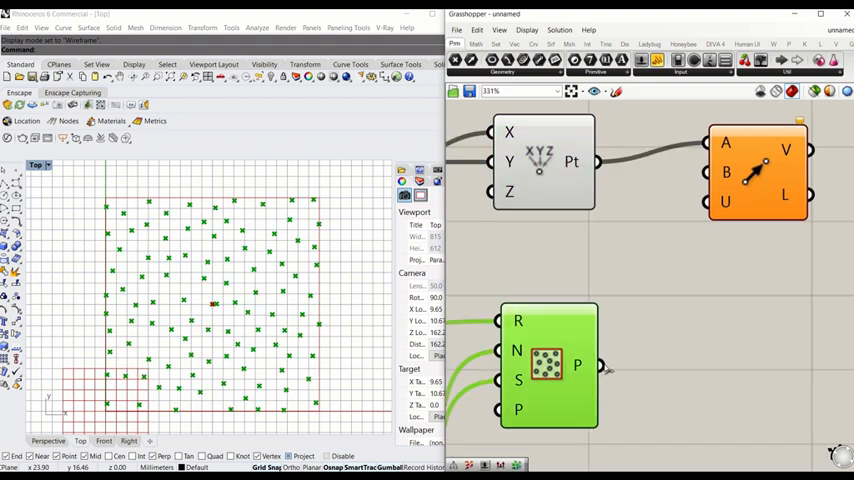
left_click_drag(600, 364, 670, 244)
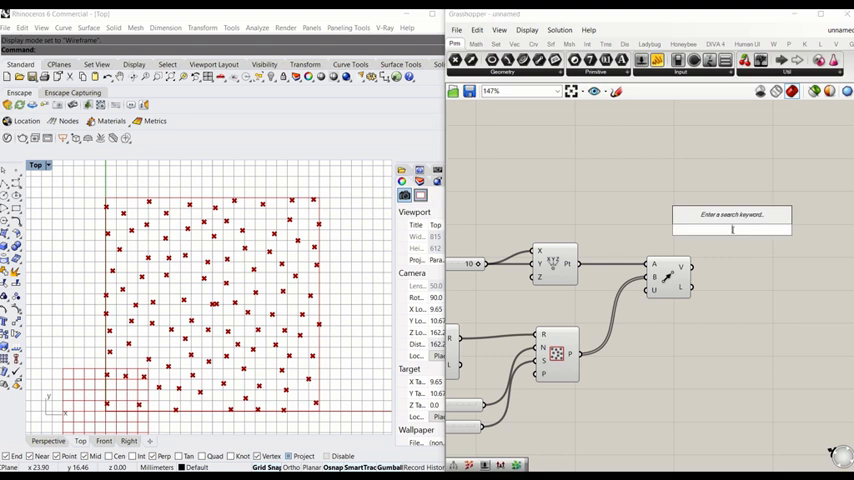
Step: Place a Vector Display component and anchor its arrows on the random points
type("display")
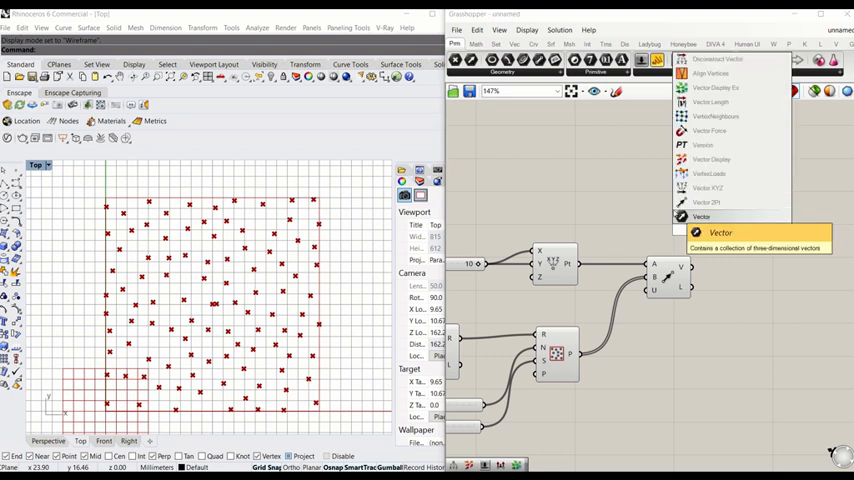
left_click(702, 216)
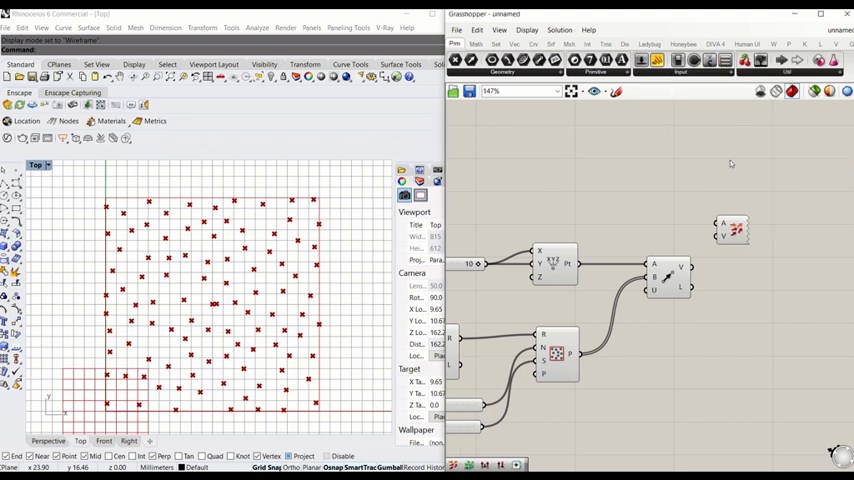
left_click(736, 232)
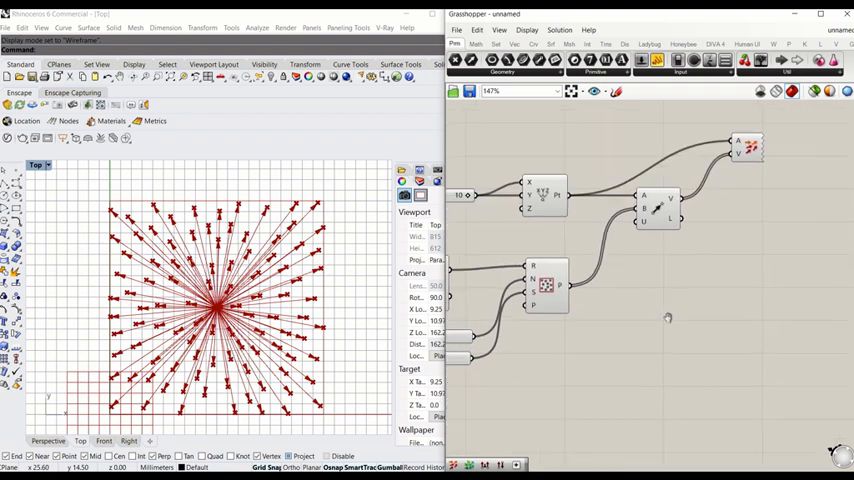
left_click(544, 284)
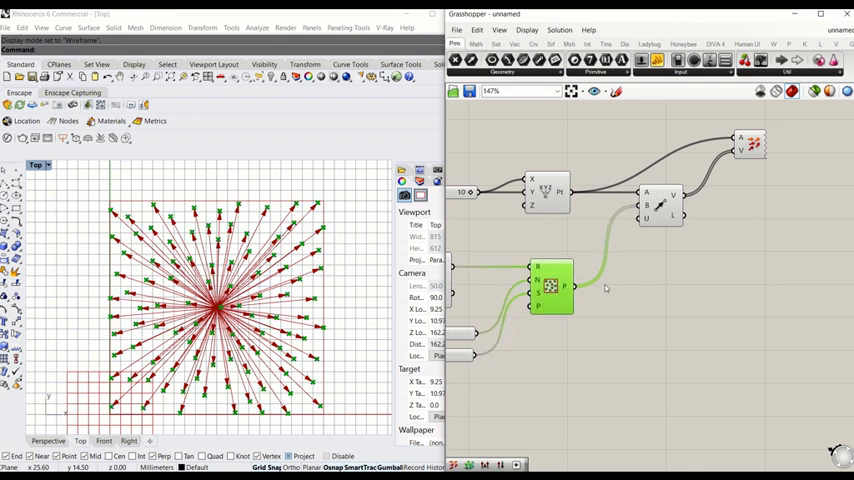
scroll("up", 3)
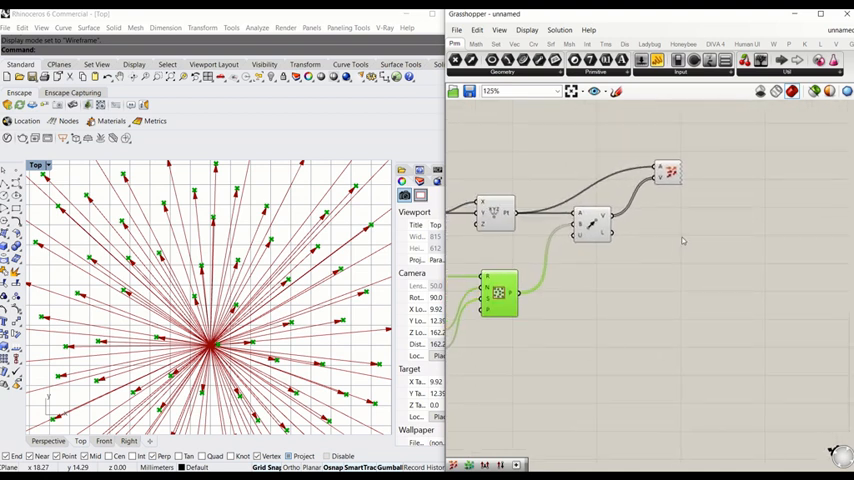
mouse_move(696, 256)
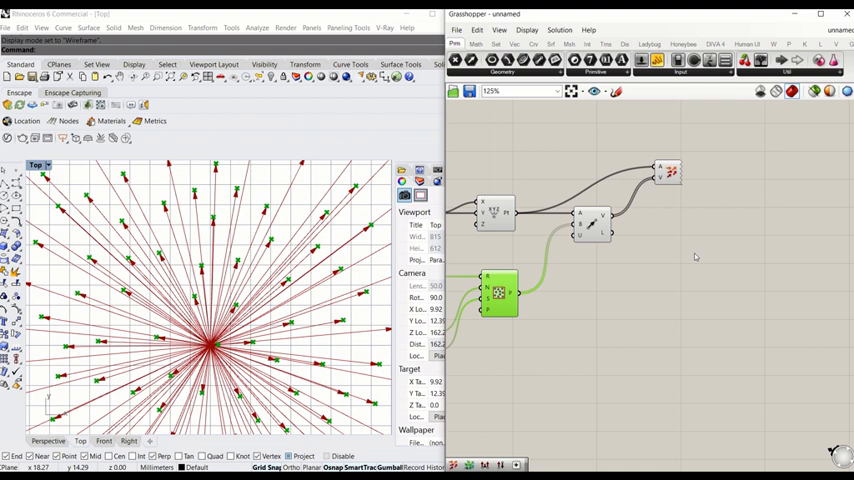
mouse_move(696, 250)
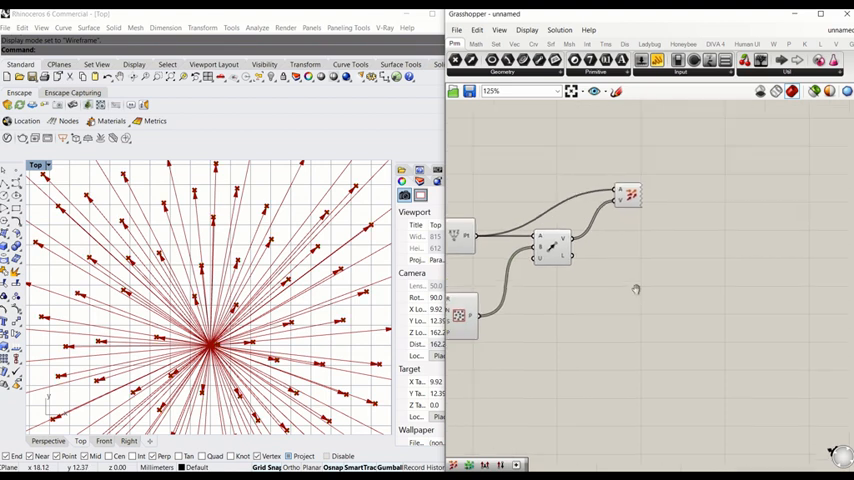
mouse_move(624, 312)
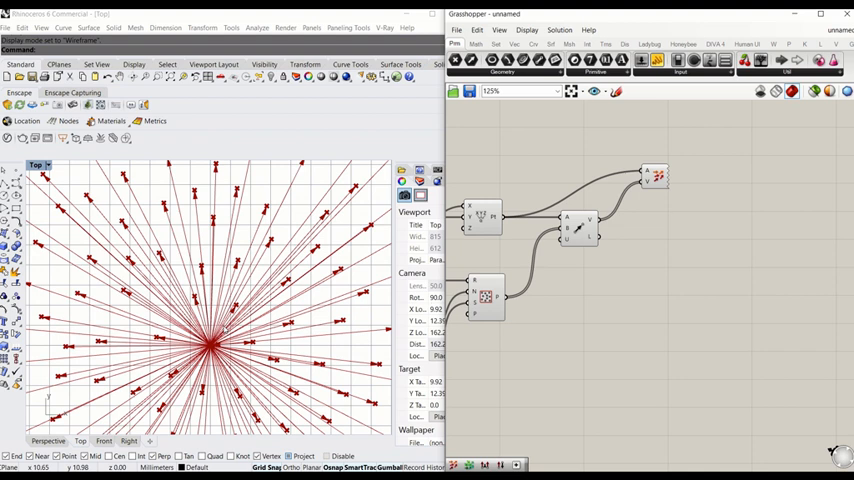
mouse_move(656, 282)
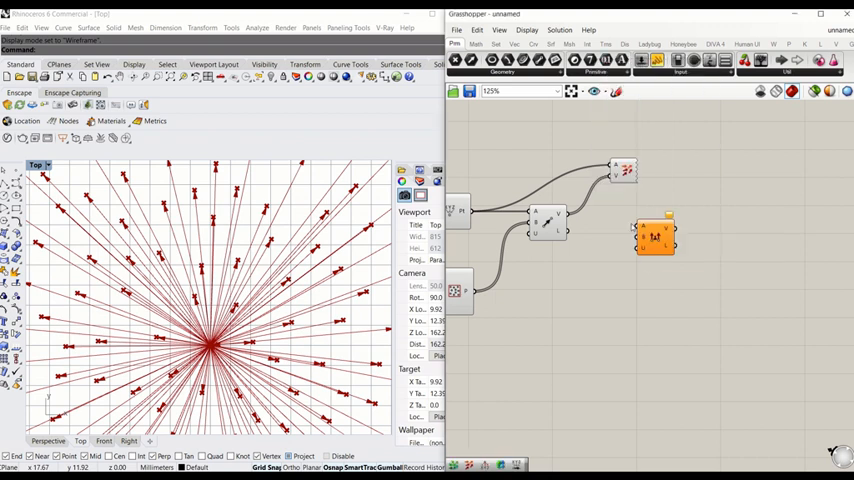
Step: Zoom the canvas to place a Unit Vector component on the Vector 2Pt output
scroll("up", 3)
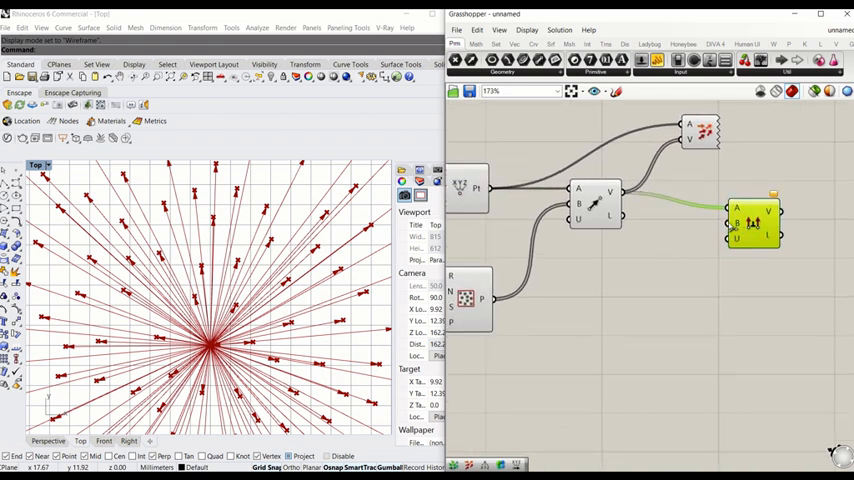
mouse_move(736, 224)
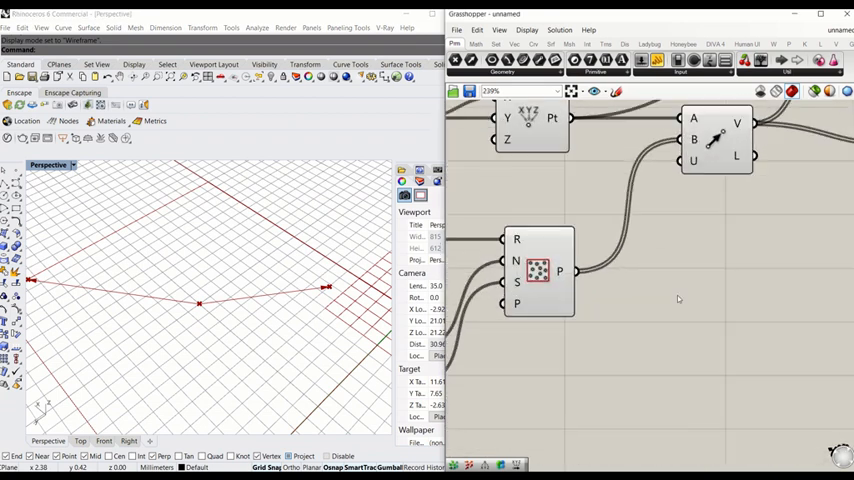
mouse_move(644, 314)
type("unitz")
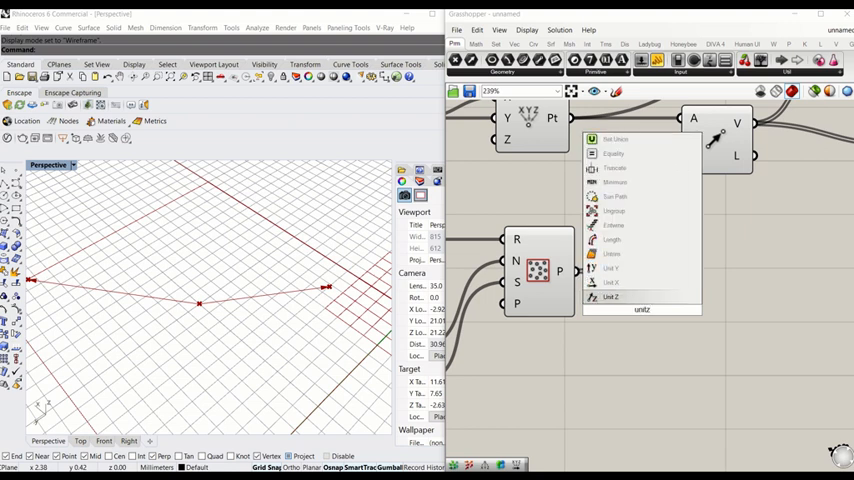
Step: Place a Unit Z component with a Number Slider factor set to 0.0
left_click(612, 296)
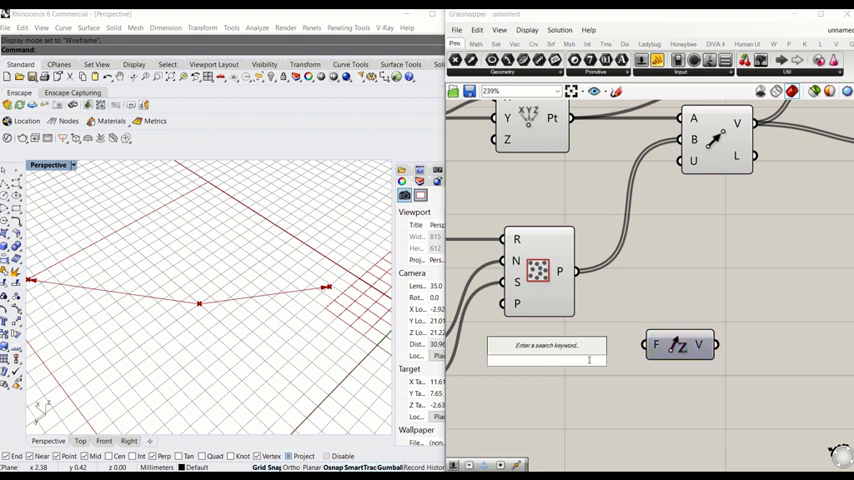
type("Number Slider")
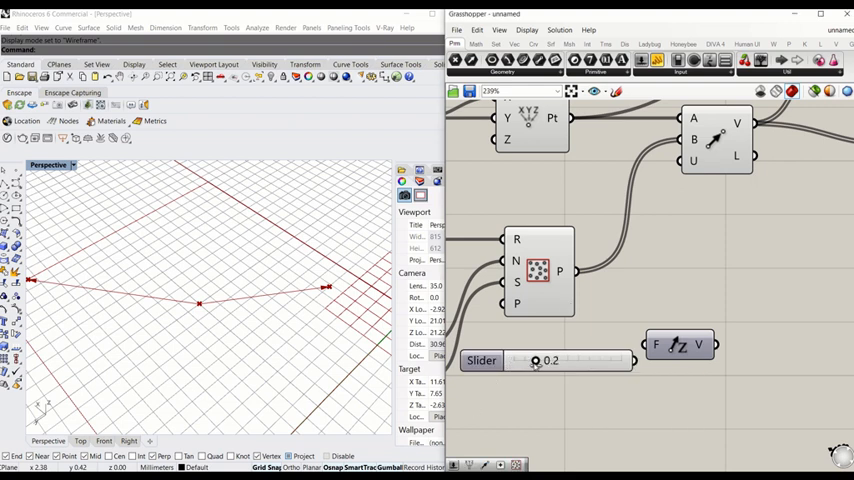
left_click_drag(536, 360, 620, 360)
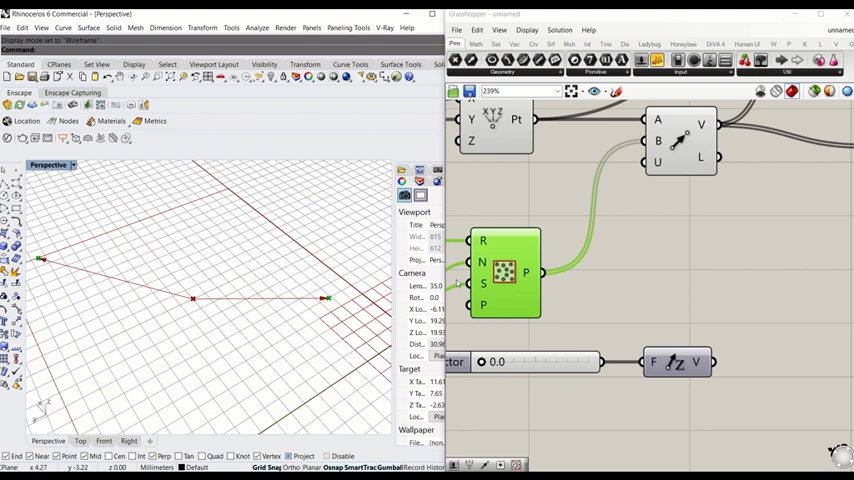
Step: Place an Addition component via search 'add' and wire a vector into input A
double_click(690, 308)
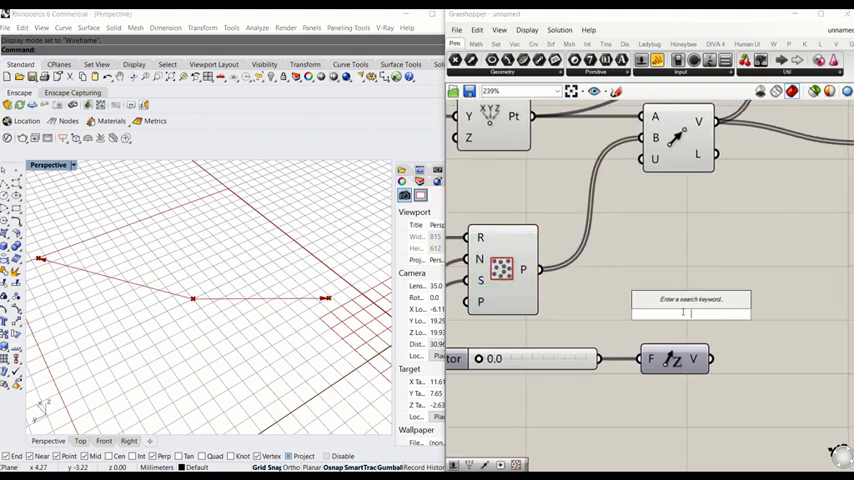
type("addi")
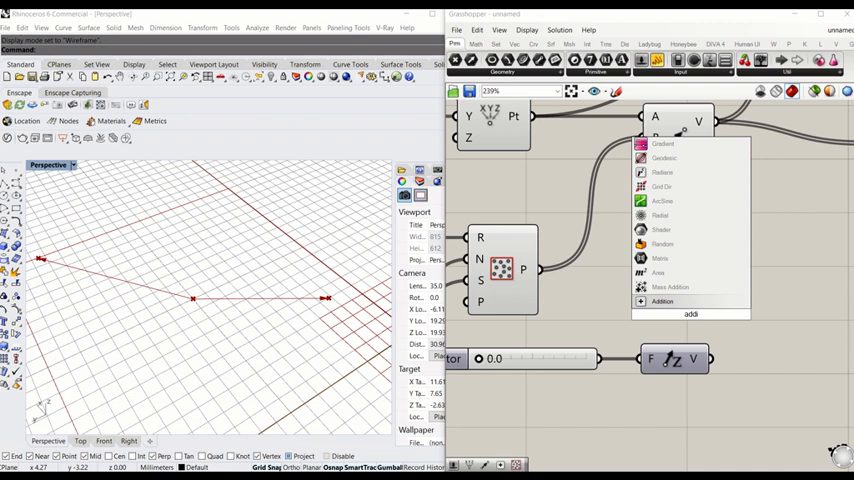
left_click(660, 300)
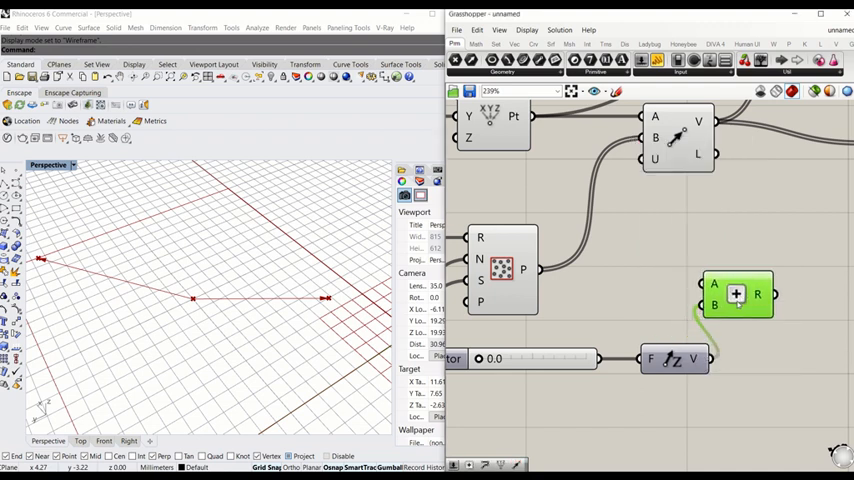
left_click_drag(736, 292, 752, 292)
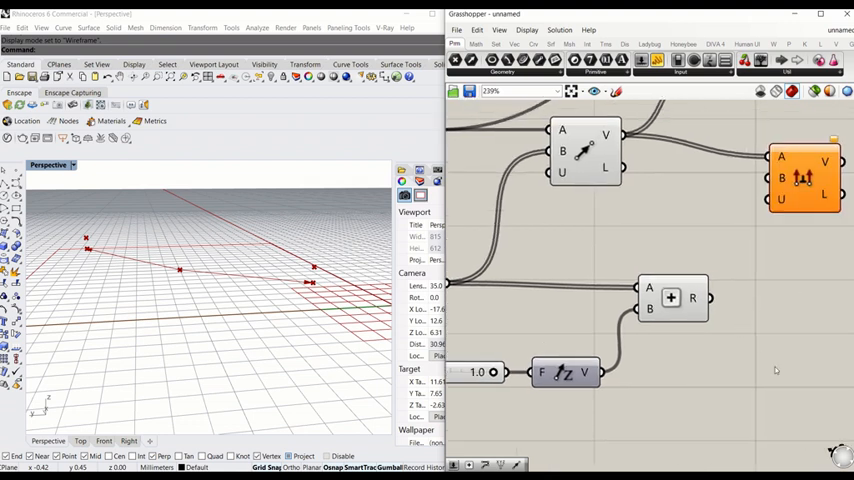
Step: Add an Amplitude vector-scaling component beside the vector chain via canvas search
double_click(754, 356)
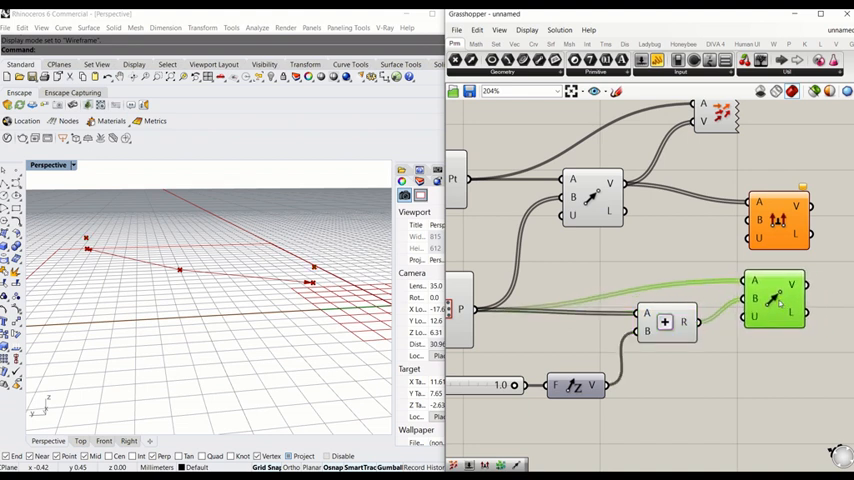
scroll("down", 3)
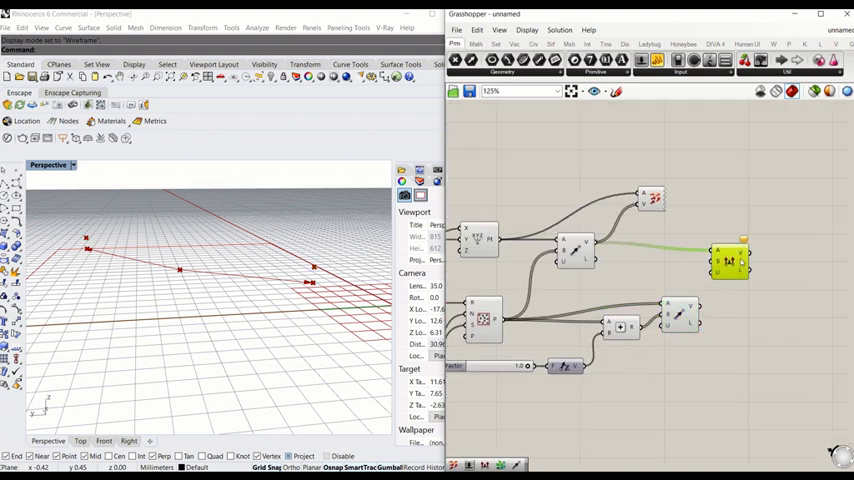
left_click_drag(730, 262, 780, 258)
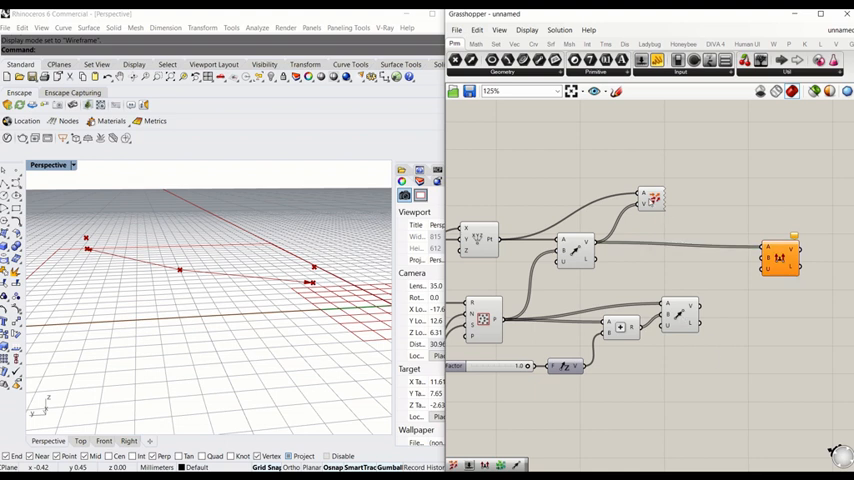
left_click(652, 200)
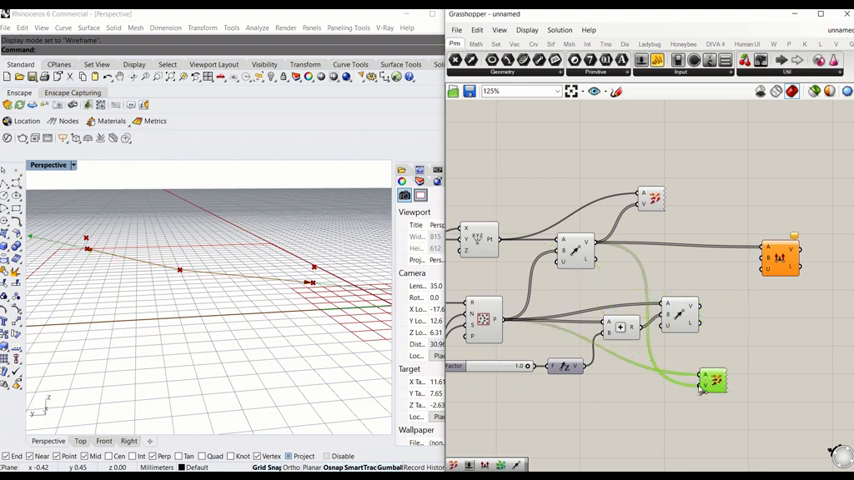
Step: Wire the summed vectors into the new component and tidy the node layout
left_click_drag(712, 380, 732, 300)
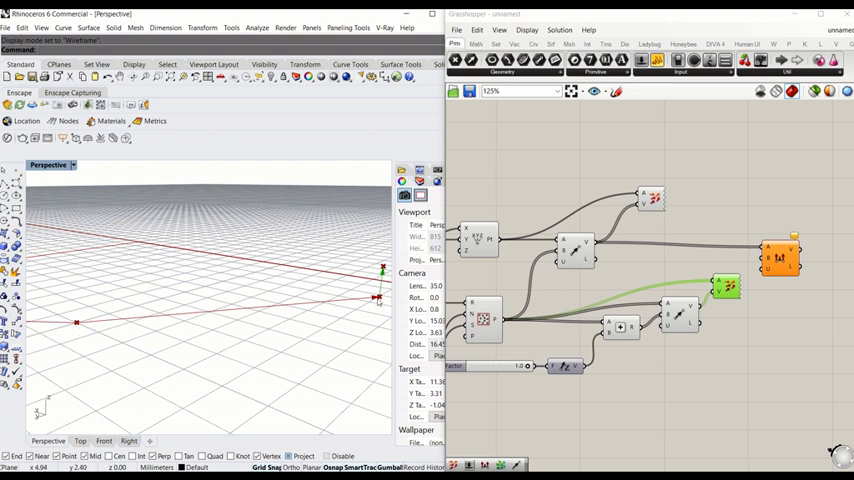
mouse_move(348, 304)
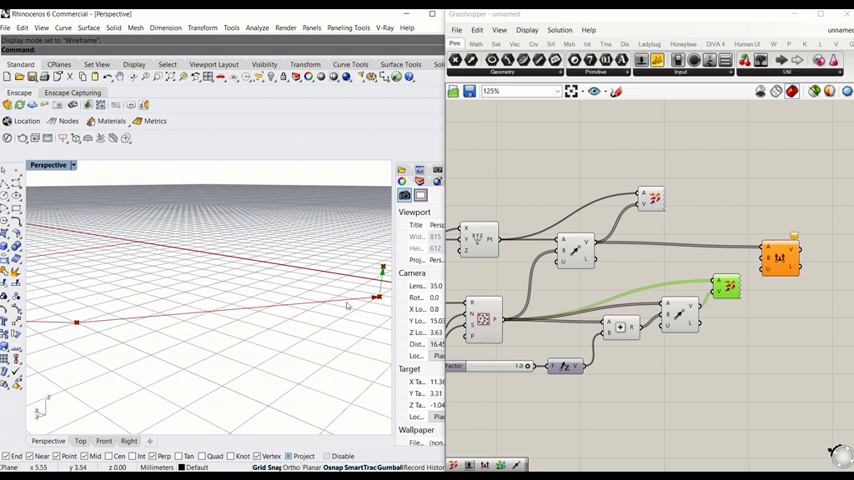
mouse_move(378, 310)
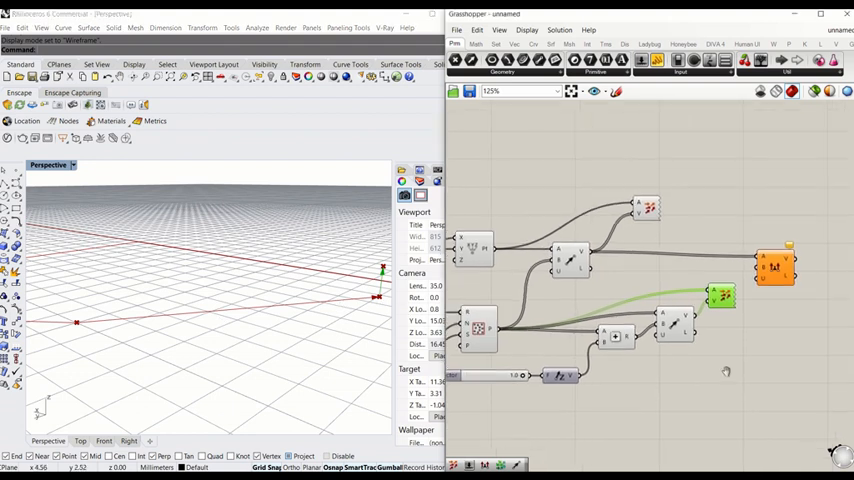
left_click_drag(720, 296, 630, 258)
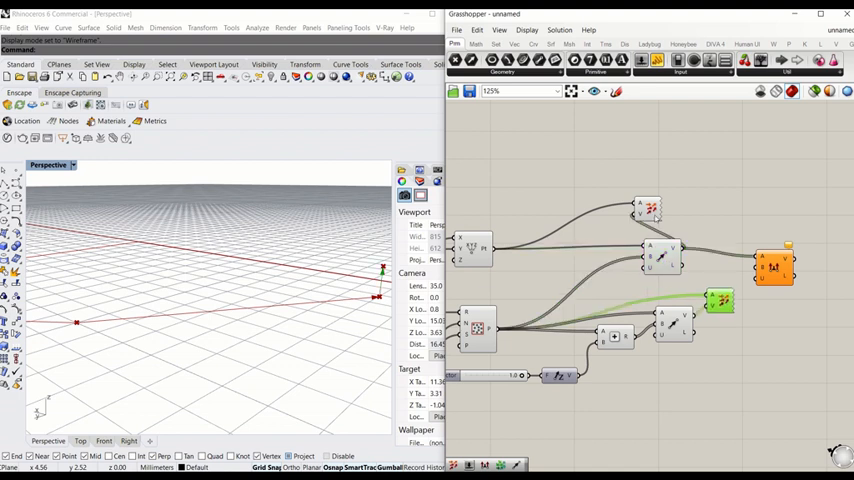
Step: Turn off Preview on the line-producing component so only the grid points show
scroll("down", 3)
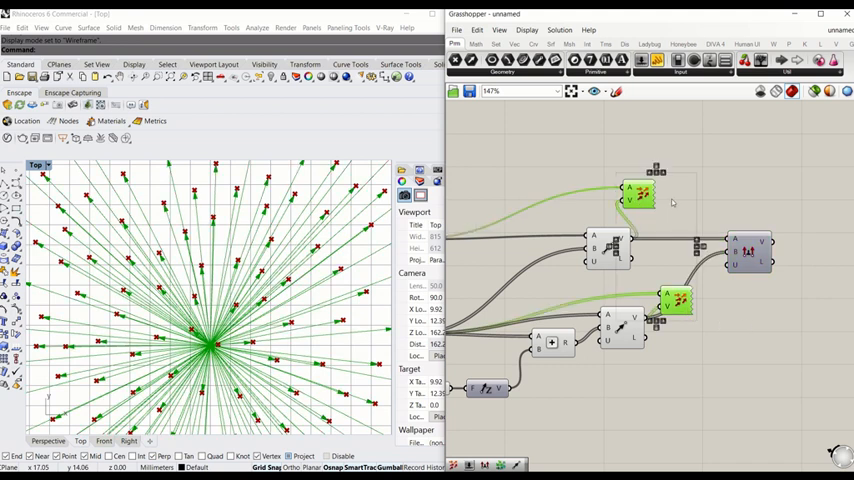
right_click(640, 196)
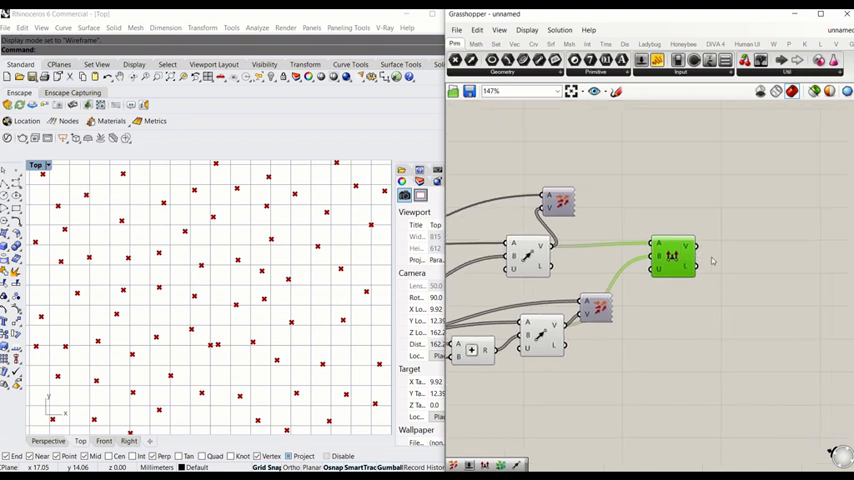
mouse_move(720, 310)
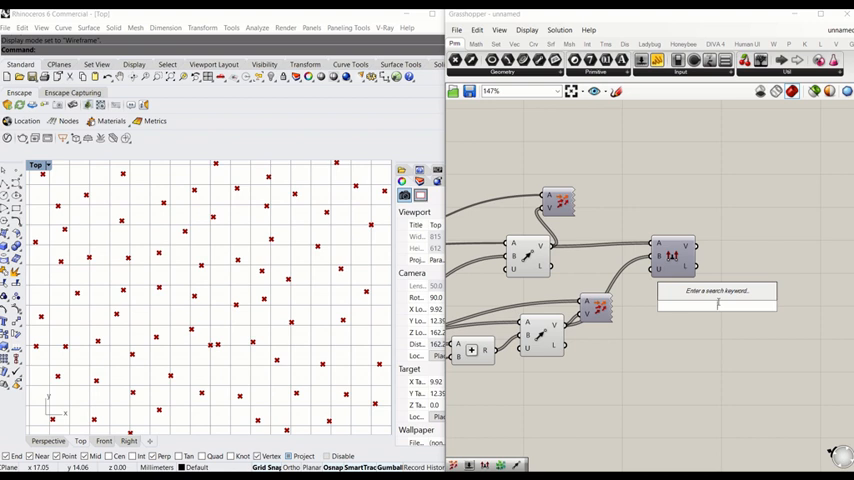
Step: Add Vector Display Ex and feed the grid points and swirling vectors into it
type("displa")
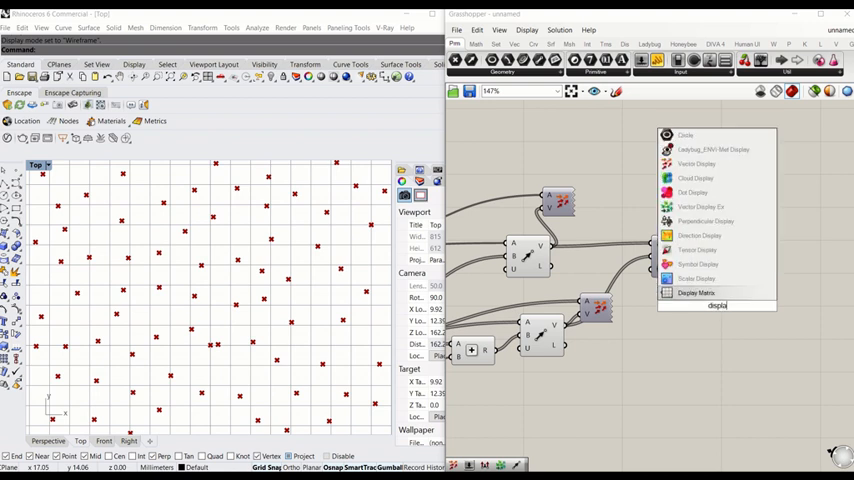
left_click(696, 292)
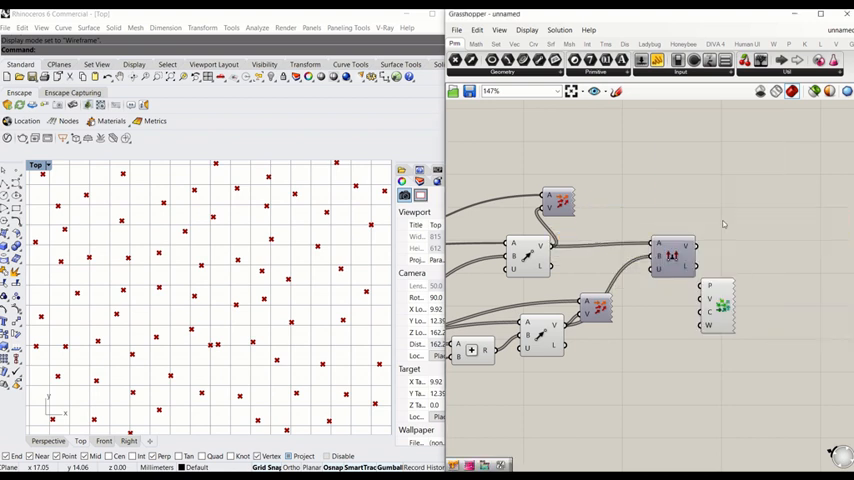
left_click_drag(716, 304, 756, 260)
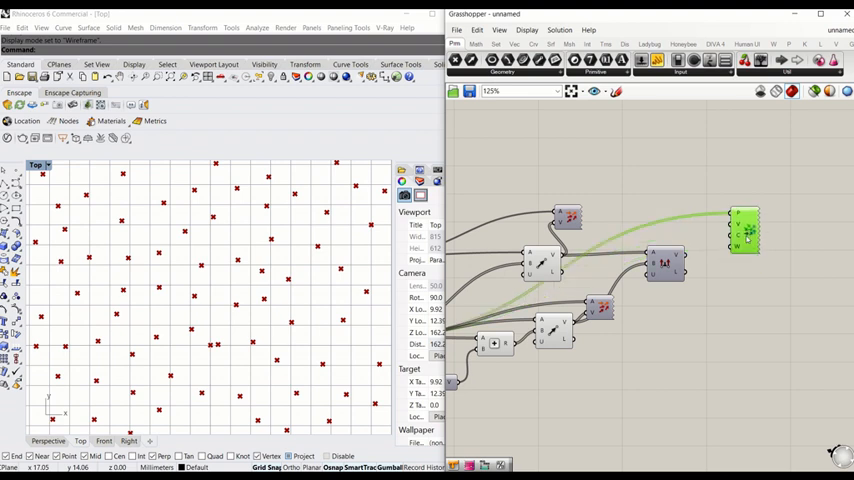
scroll("down", 3)
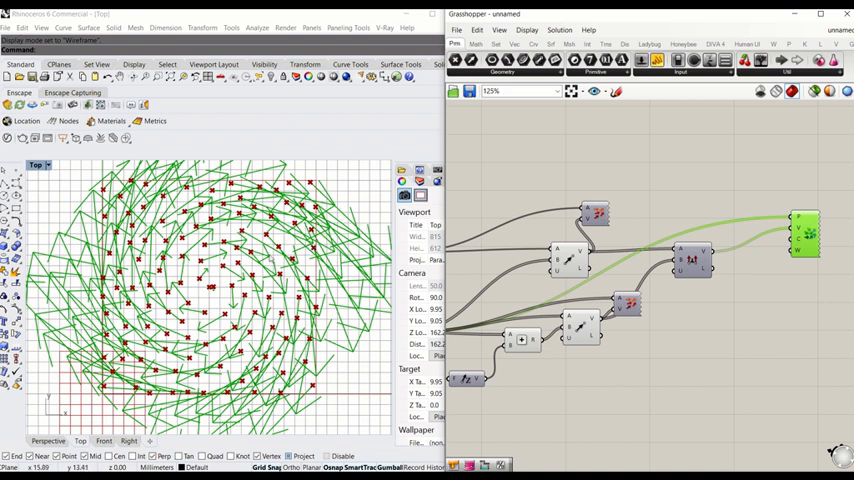
mouse_move(216, 290)
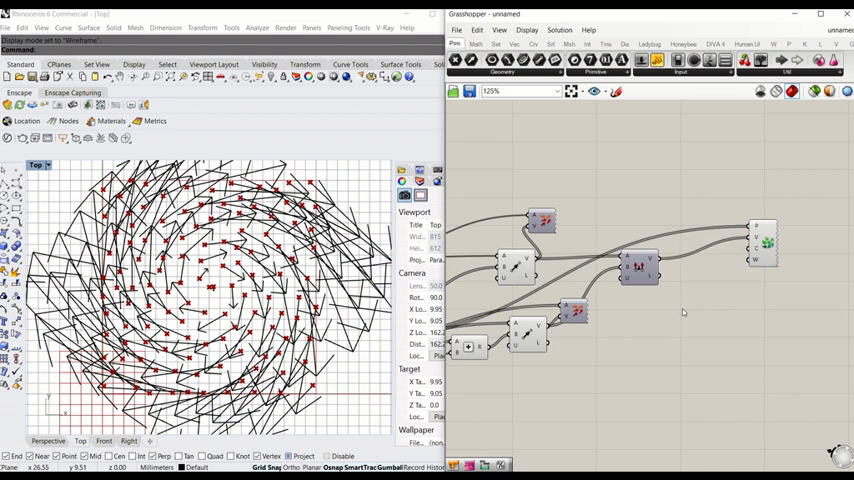
Step: Add a Gradient component and pick red for one of its grips
double_click(684, 304)
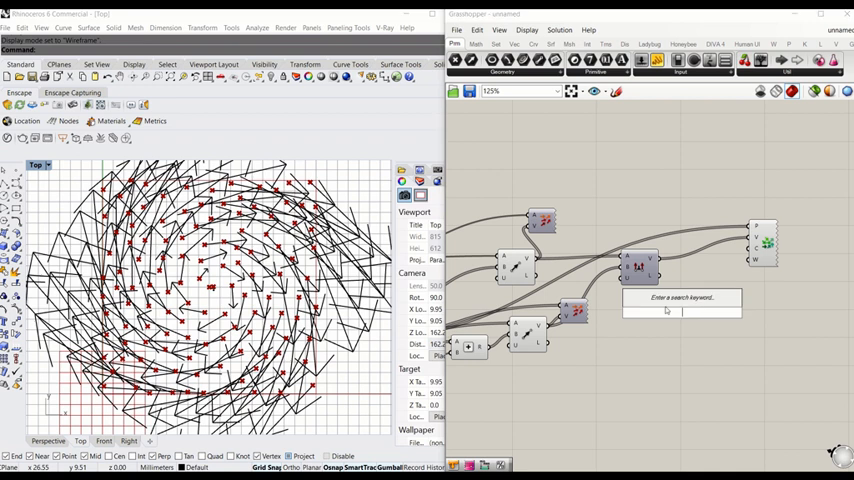
type("gra")
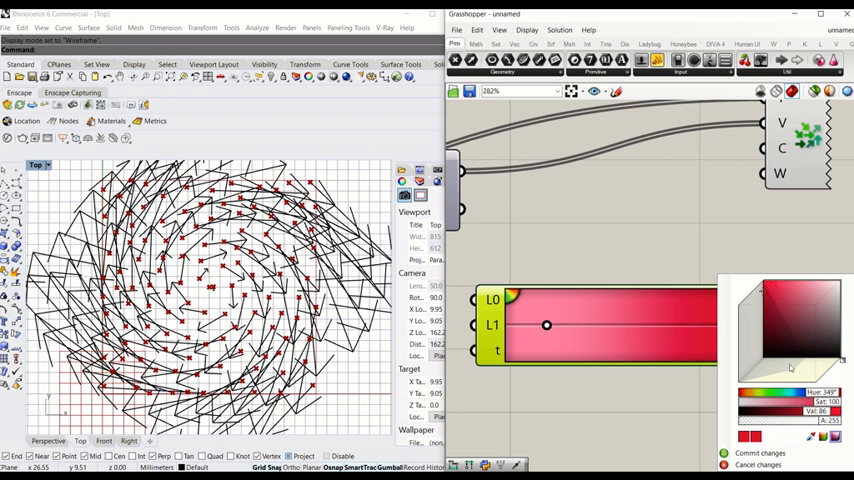
left_click(748, 320)
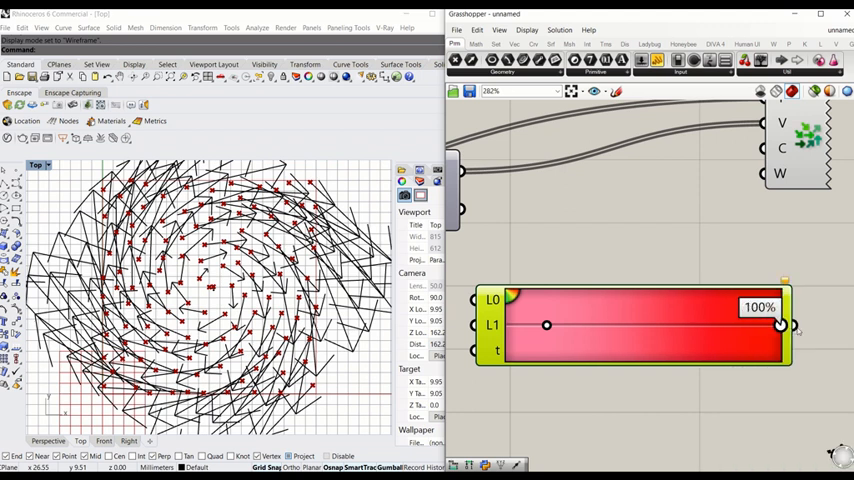
Step: Position the grips along the gradient and set the start colour to green
left_click_drag(780, 324, 588, 324)
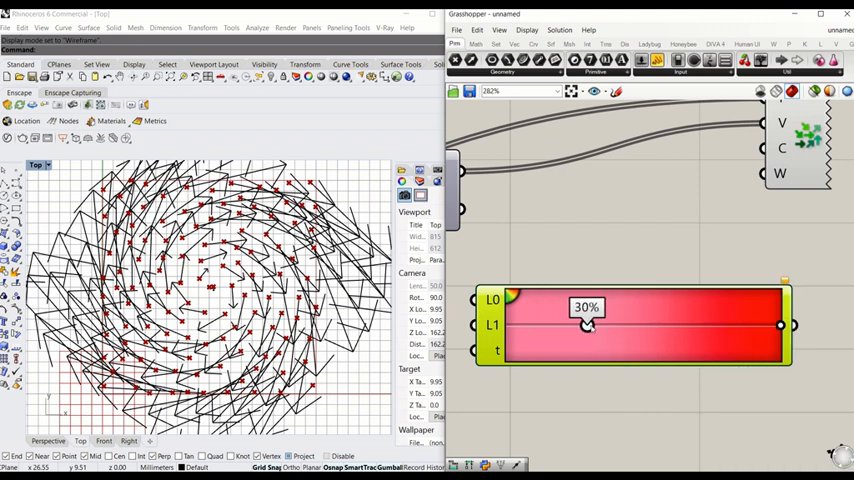
left_click_drag(588, 324, 696, 324)
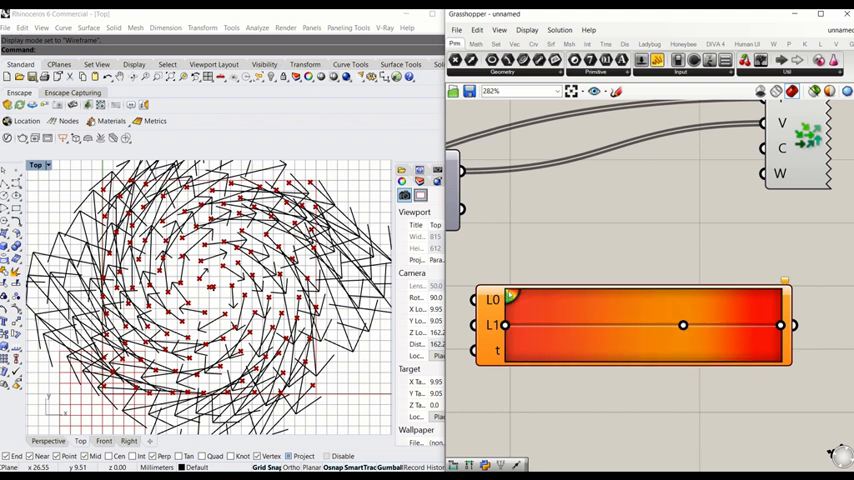
left_click_drag(684, 324, 590, 324)
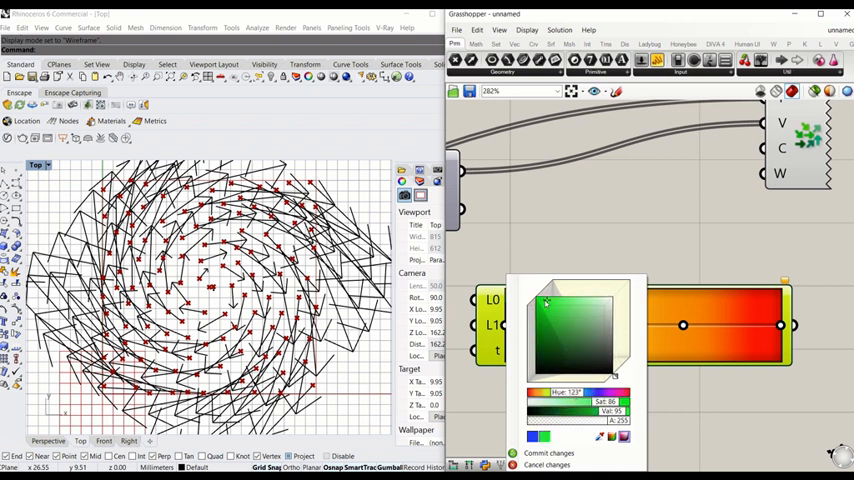
left_click(548, 452)
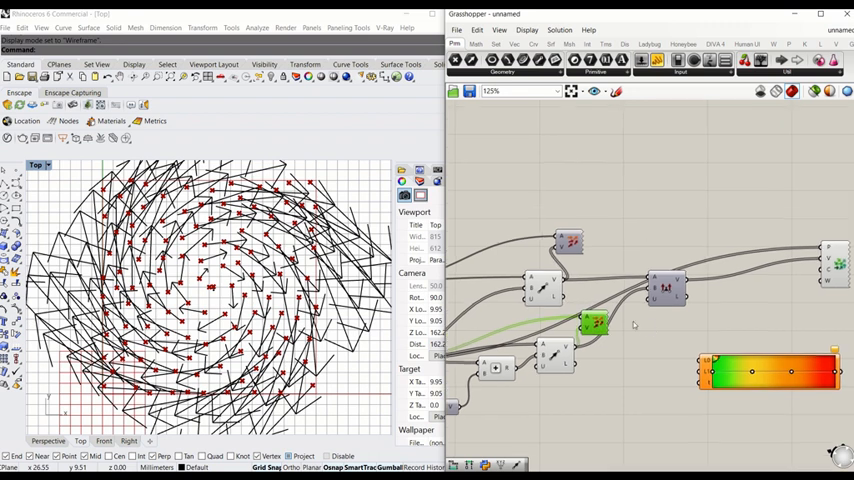
Step: Enable Preview on the top component so its arrows appear, then inspect its output options
scroll("up", 3)
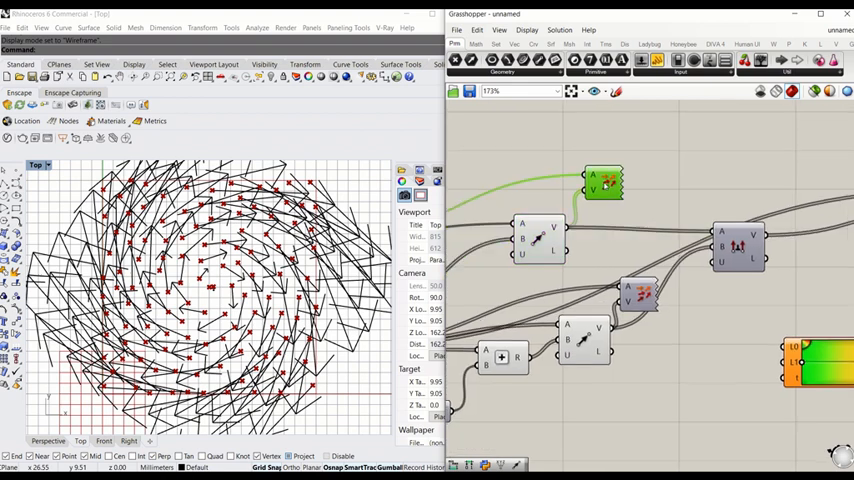
right_click(608, 184)
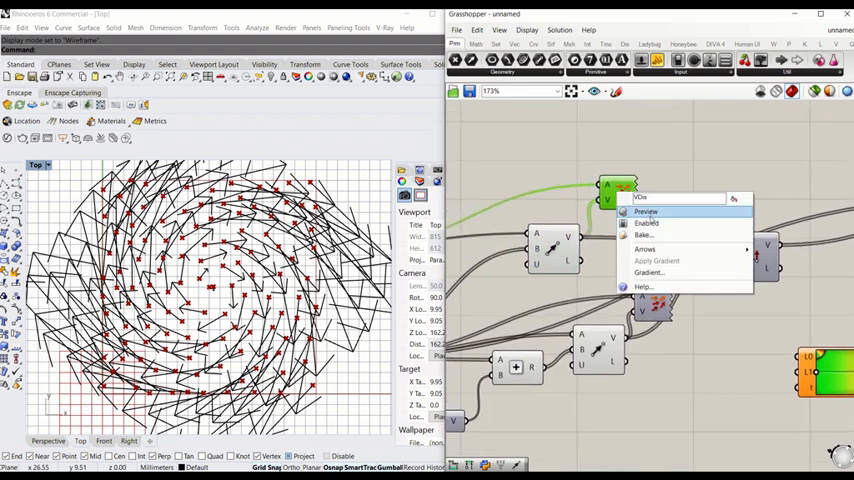
left_click(648, 212)
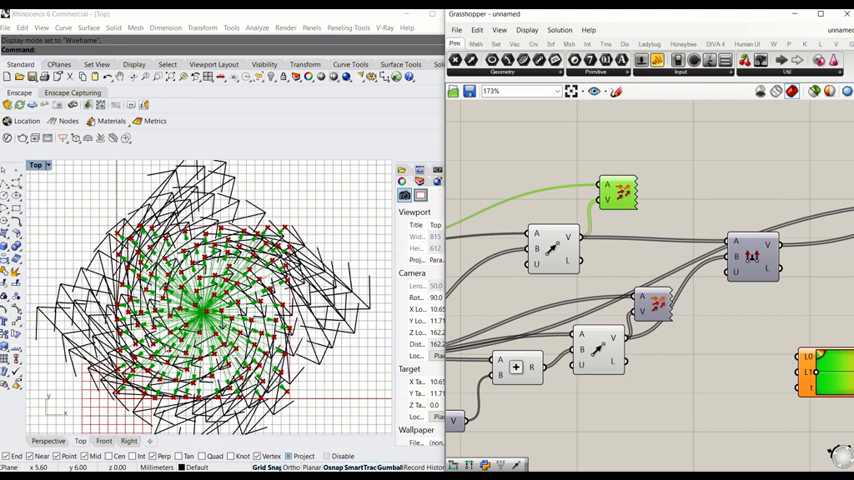
right_click(620, 190)
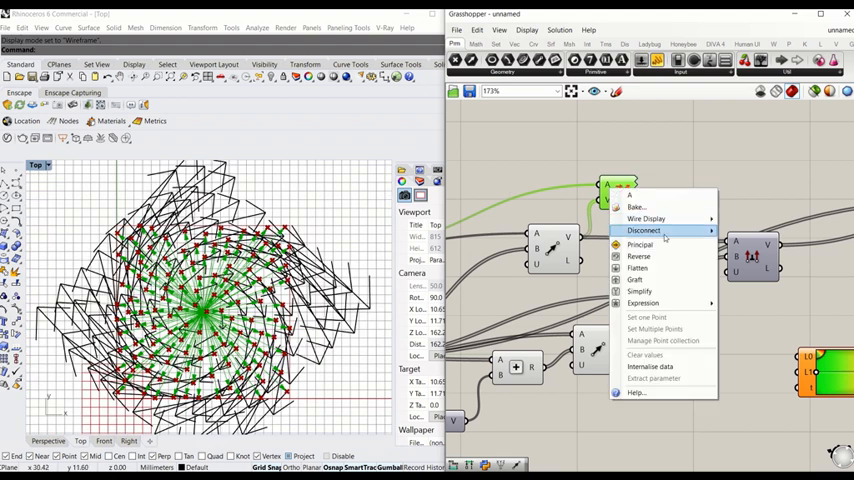
mouse_move(644, 304)
type("bounds")
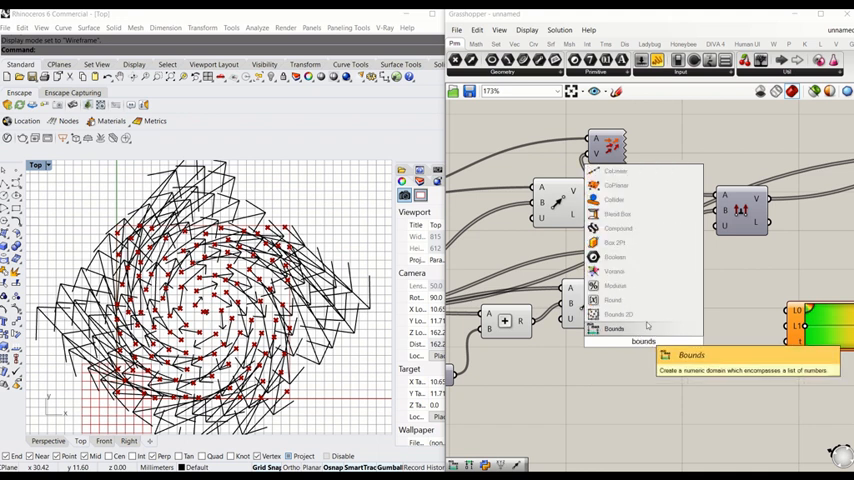
Step: Add Bounds and Deconstruct Domain and wire their start and end into the Gradient limits
left_click(614, 328)
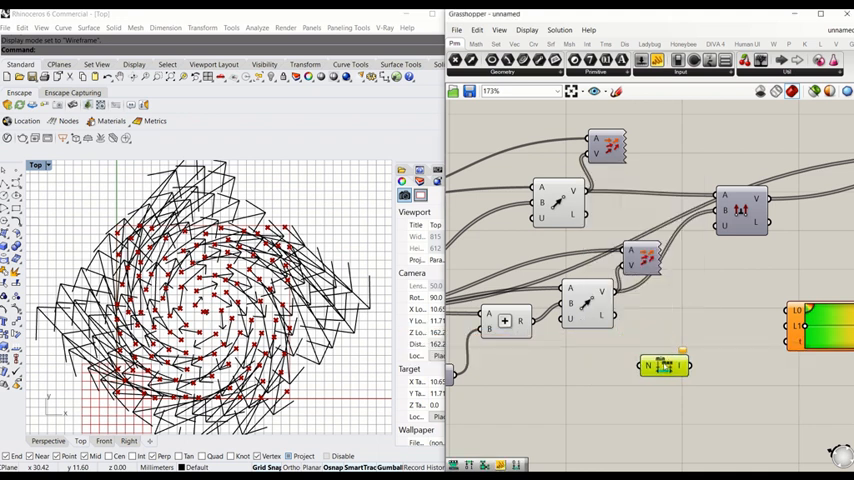
left_click(662, 364)
type("decon")
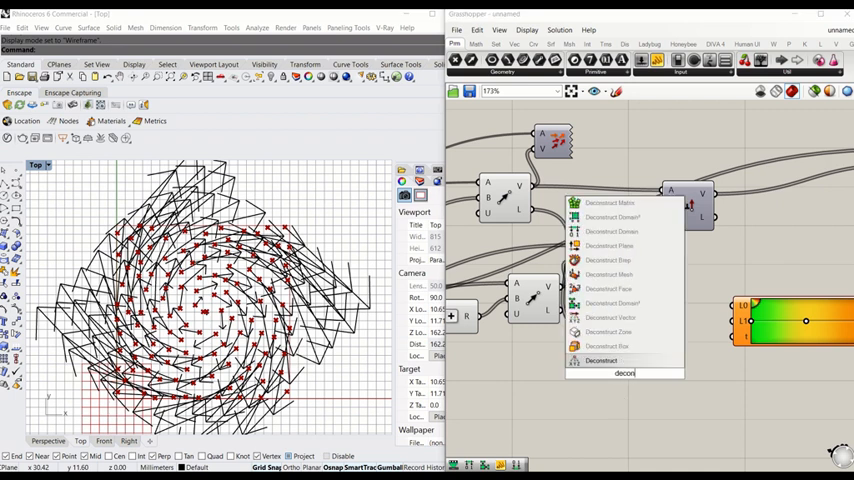
mouse_move(610, 232)
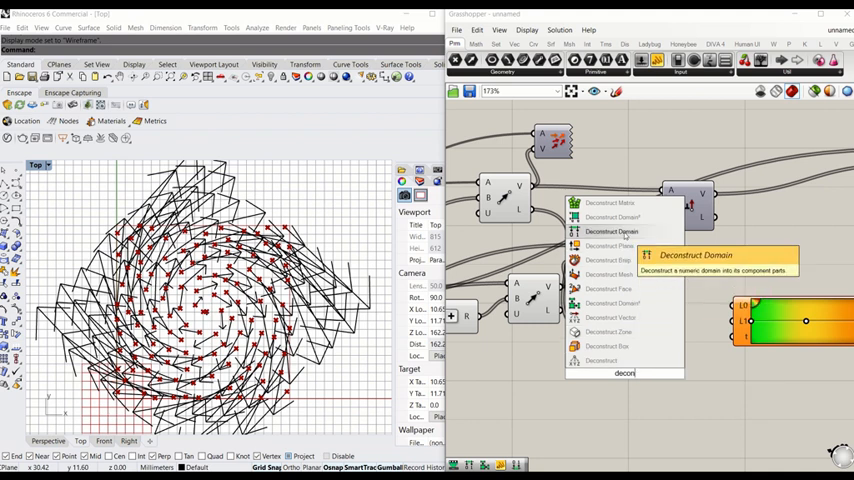
left_click(610, 232)
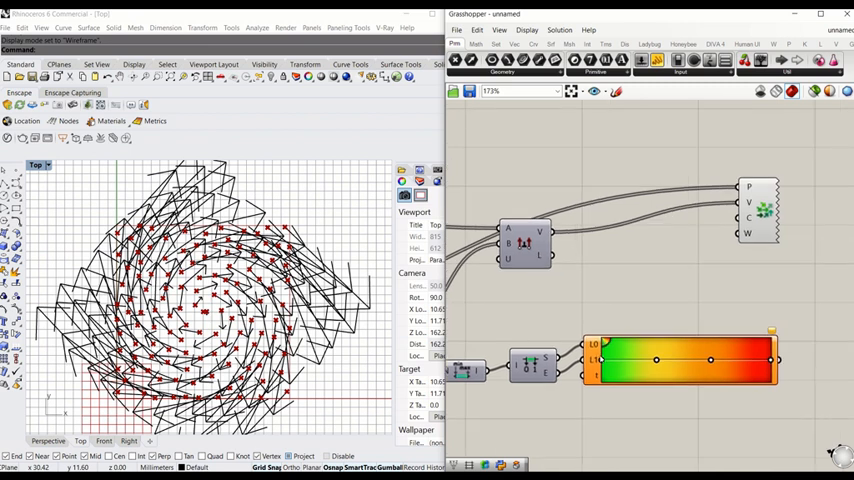
scroll("down", 3)
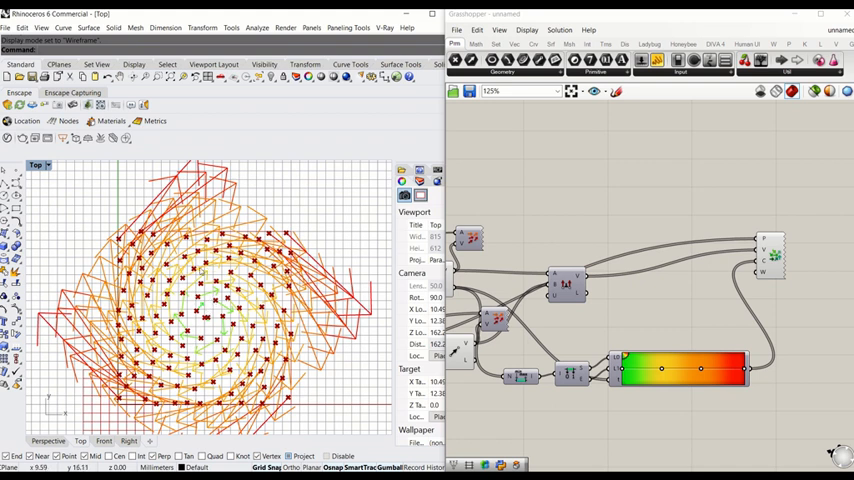
mouse_move(718, 300)
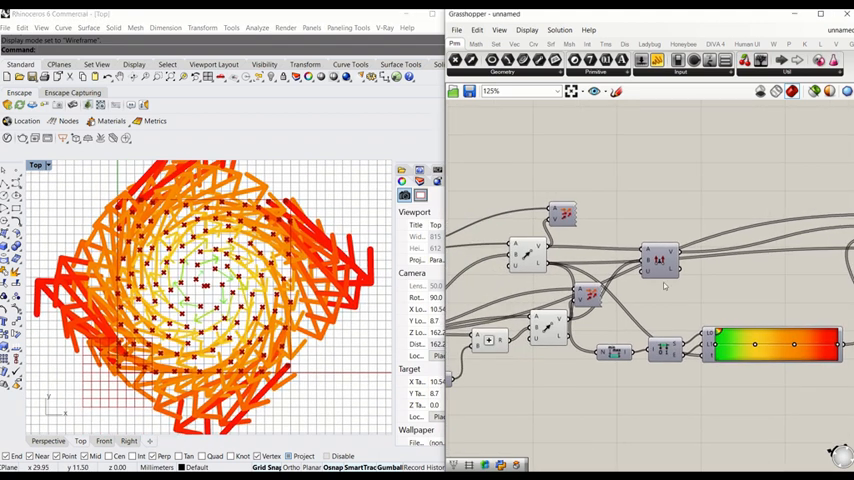
Step: Set the component's boolean input to True, replacing long lines with short uniform arrows
scroll("up", 3)
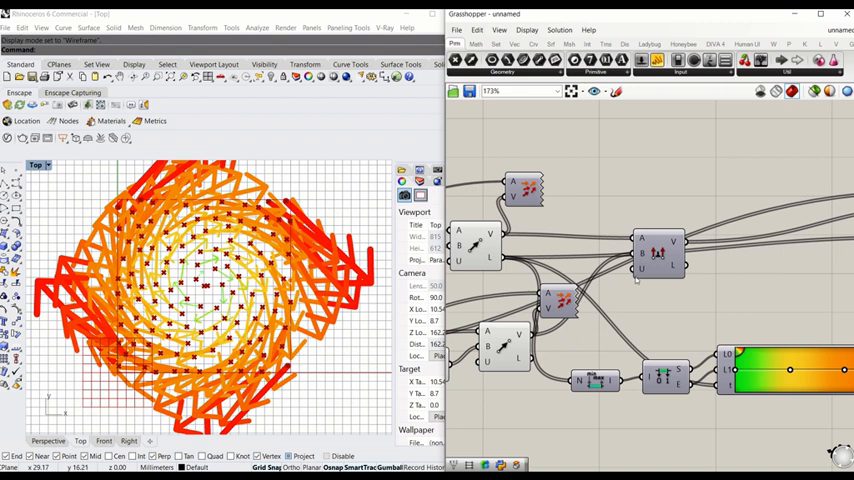
left_click(660, 246)
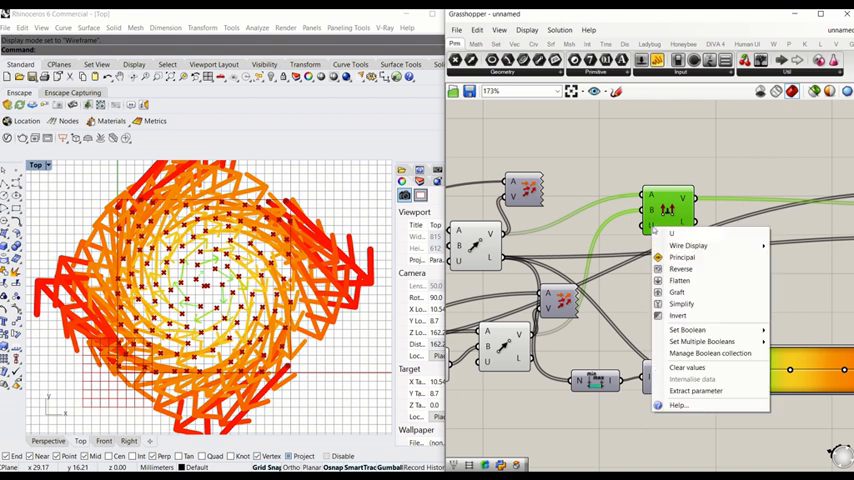
mouse_move(682, 304)
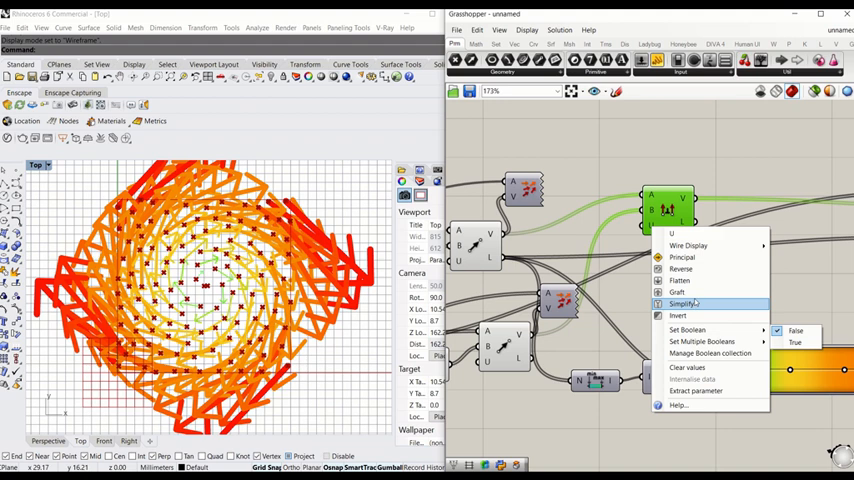
mouse_move(688, 330)
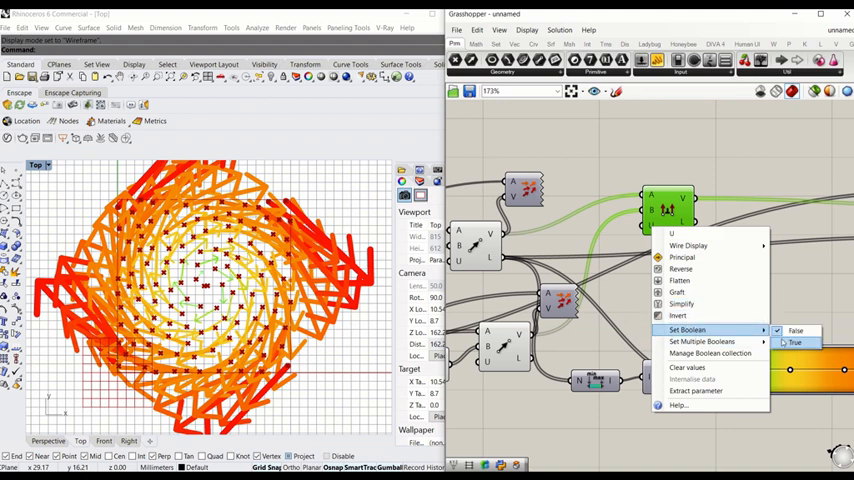
left_click(794, 342)
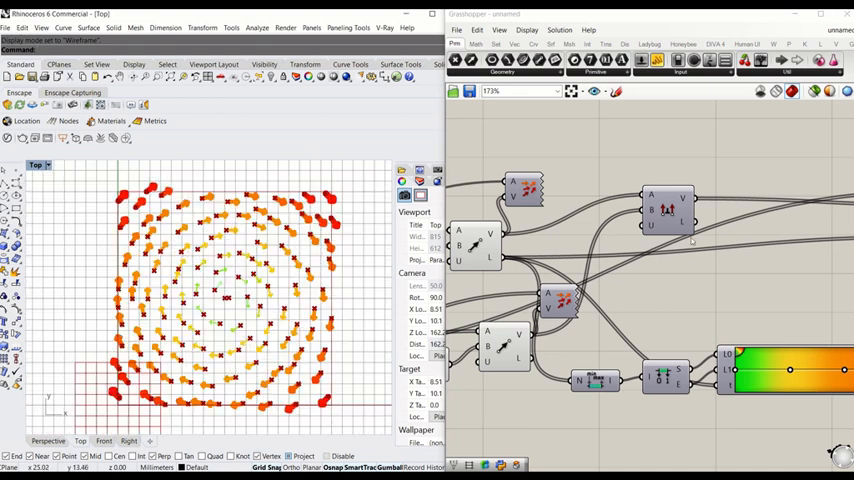
left_click(644, 216)
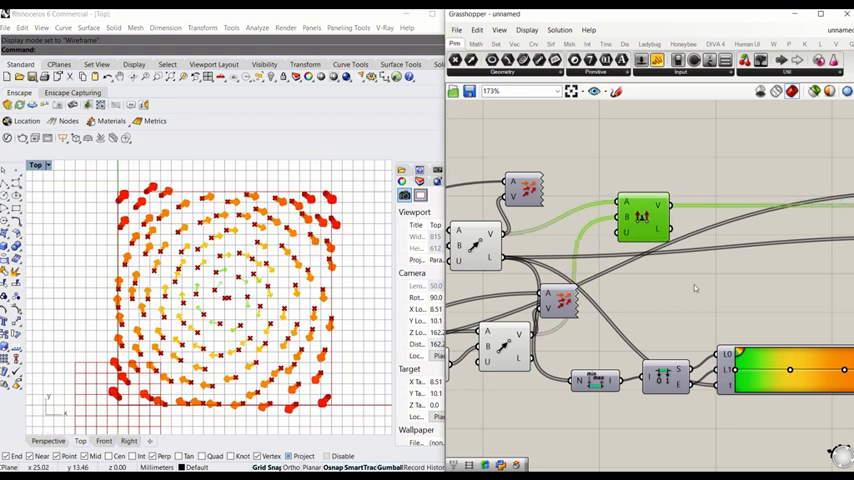
scroll("down", 3)
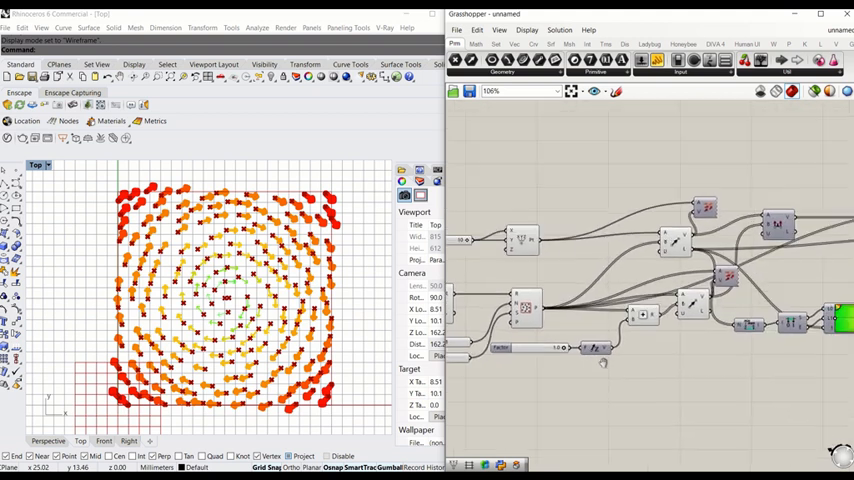
Step: Hide the helper components' preview and raise the Populate 2D count to 500
scroll("down", 3)
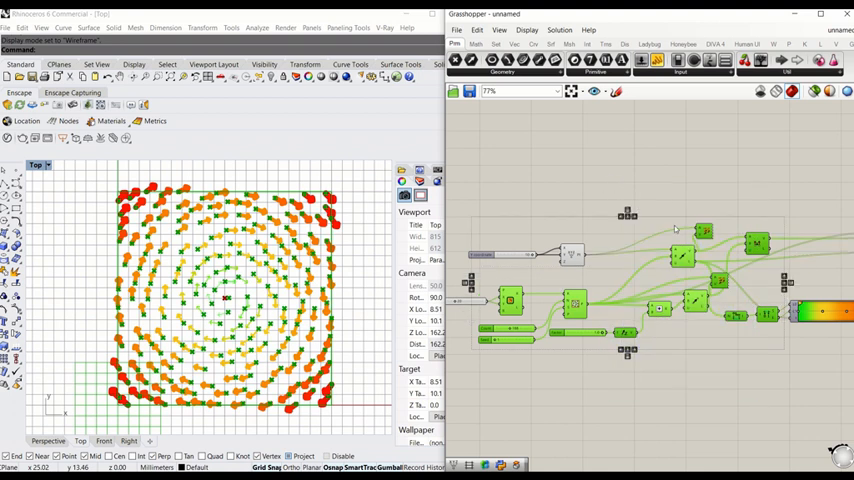
right_click(704, 232)
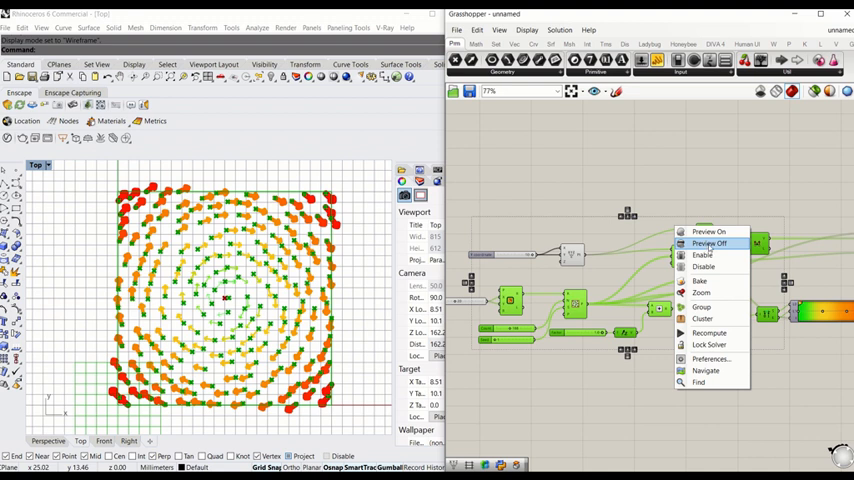
left_click(708, 232)
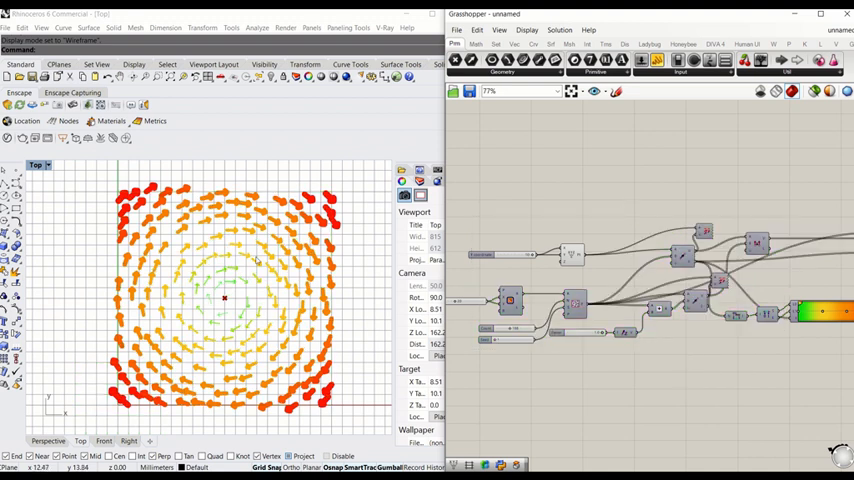
scroll("down", 3)
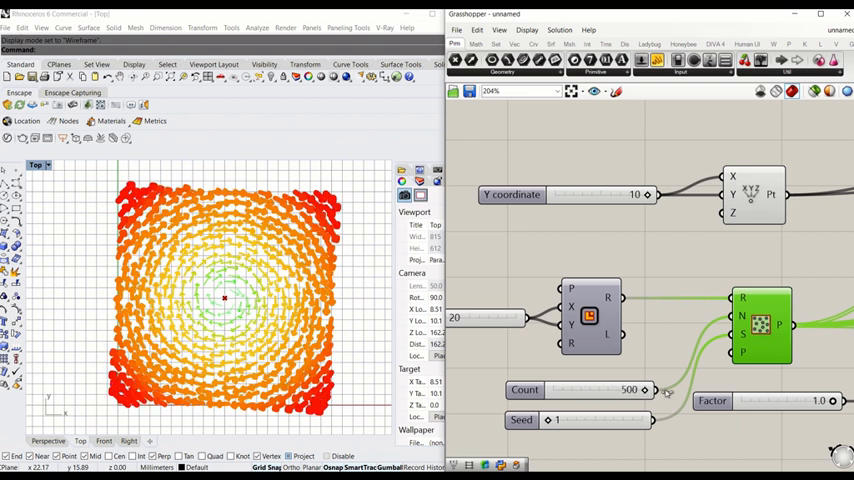
scroll("down", 3)
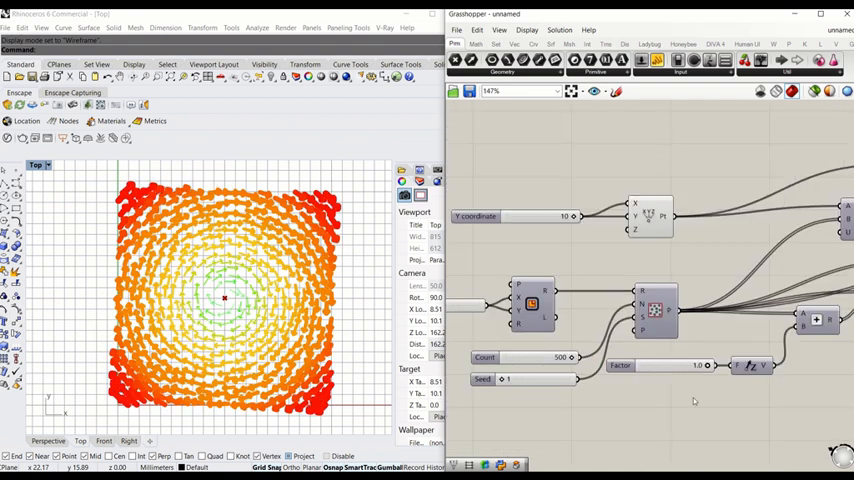